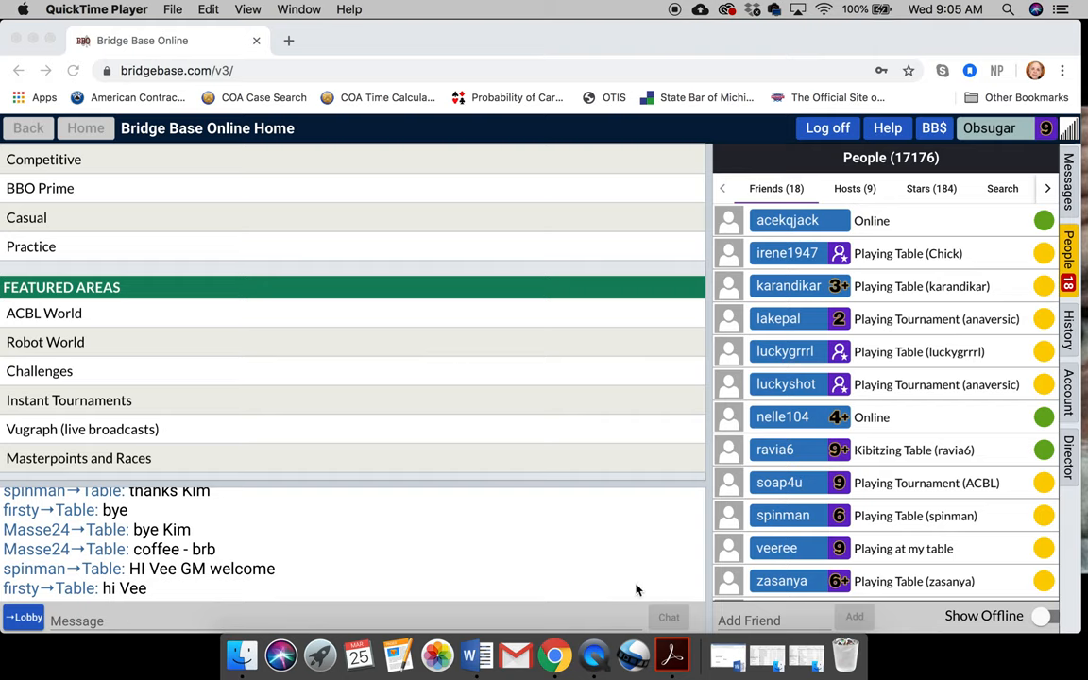
pyautogui.moveTo(801, 216)
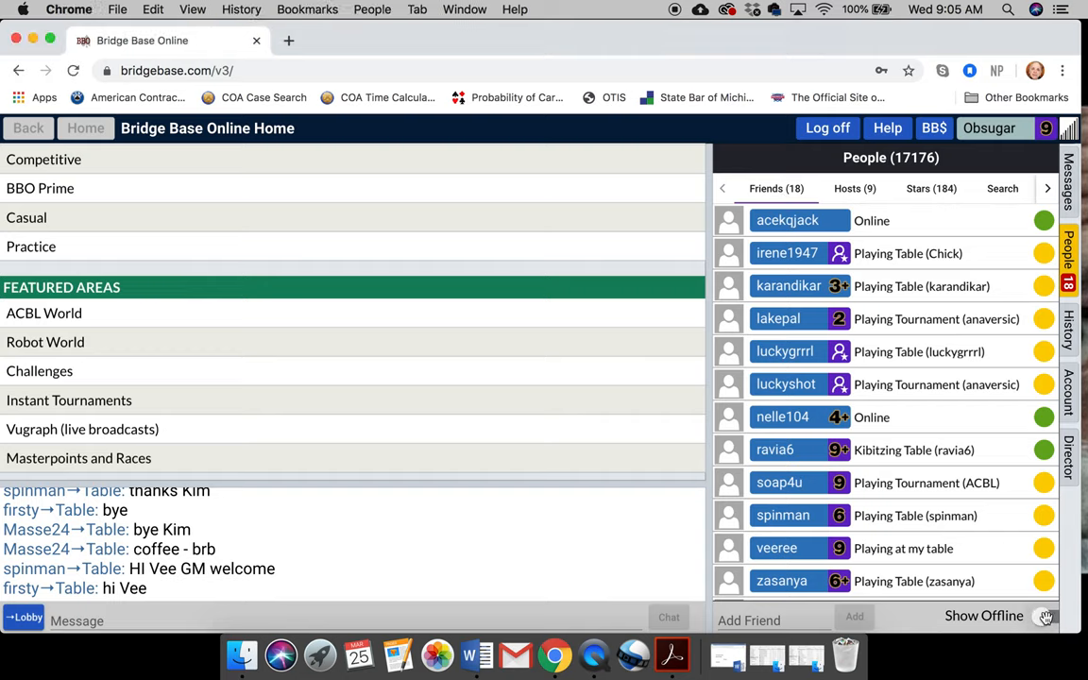
pyautogui.click(1043, 616)
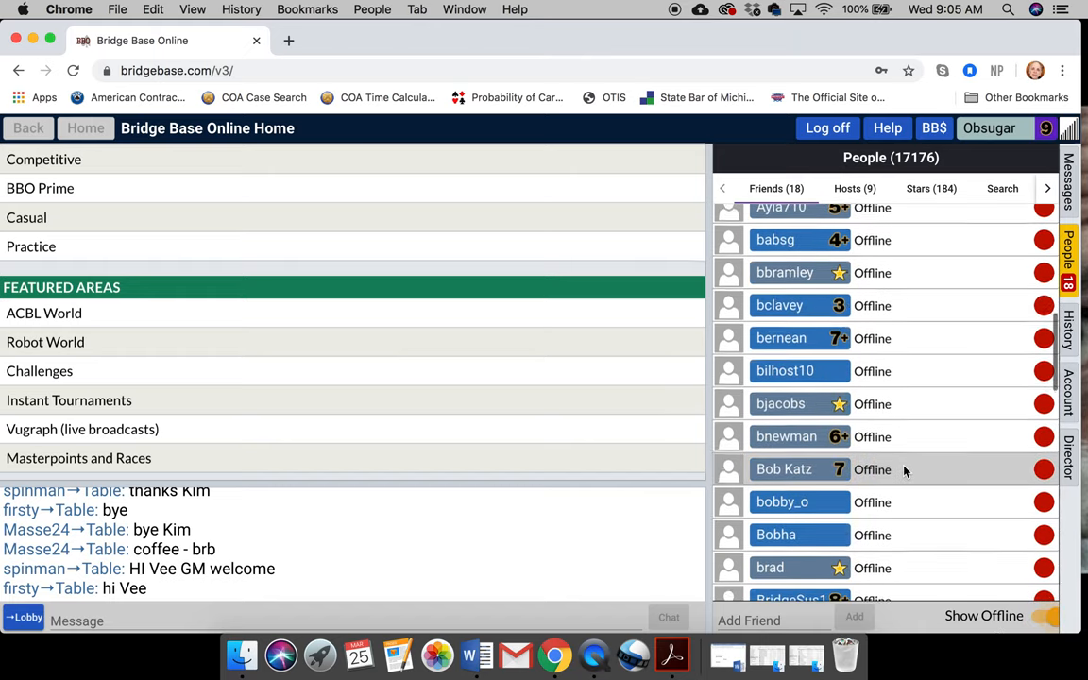
pyautogui.scroll(-3)
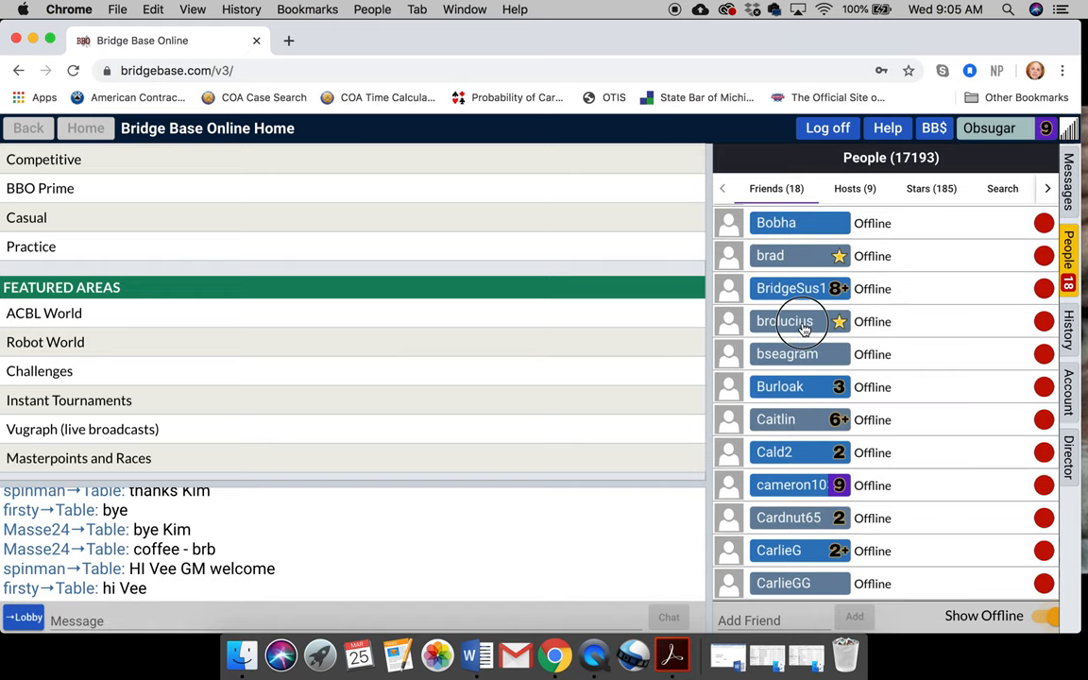
pyautogui.click(786, 322)
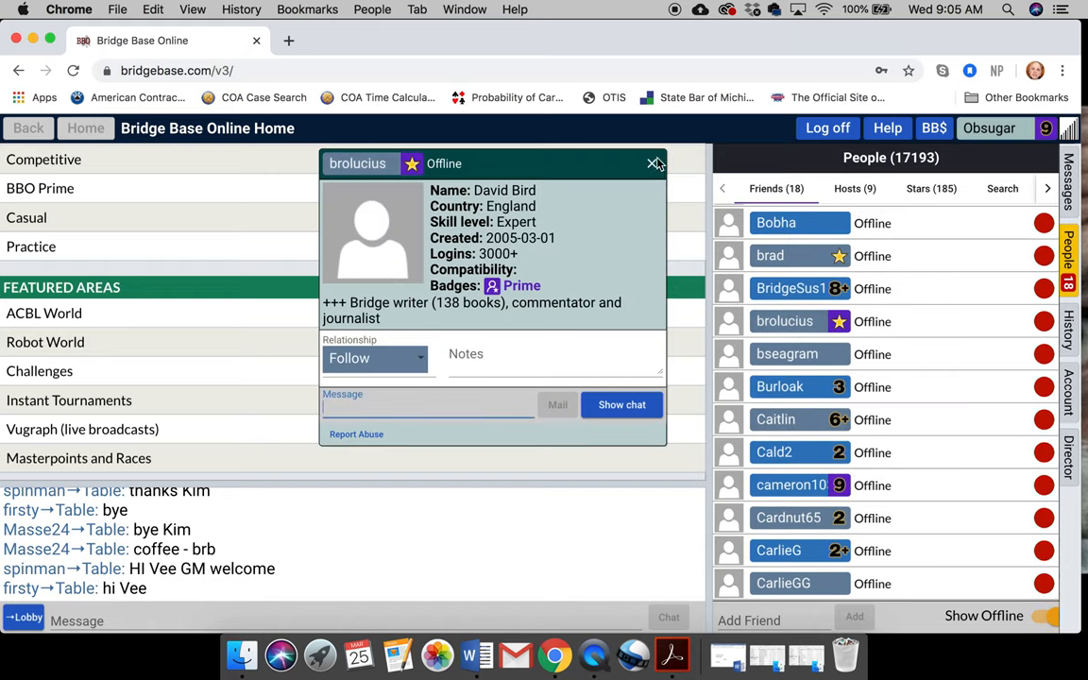
pyautogui.click(654, 163)
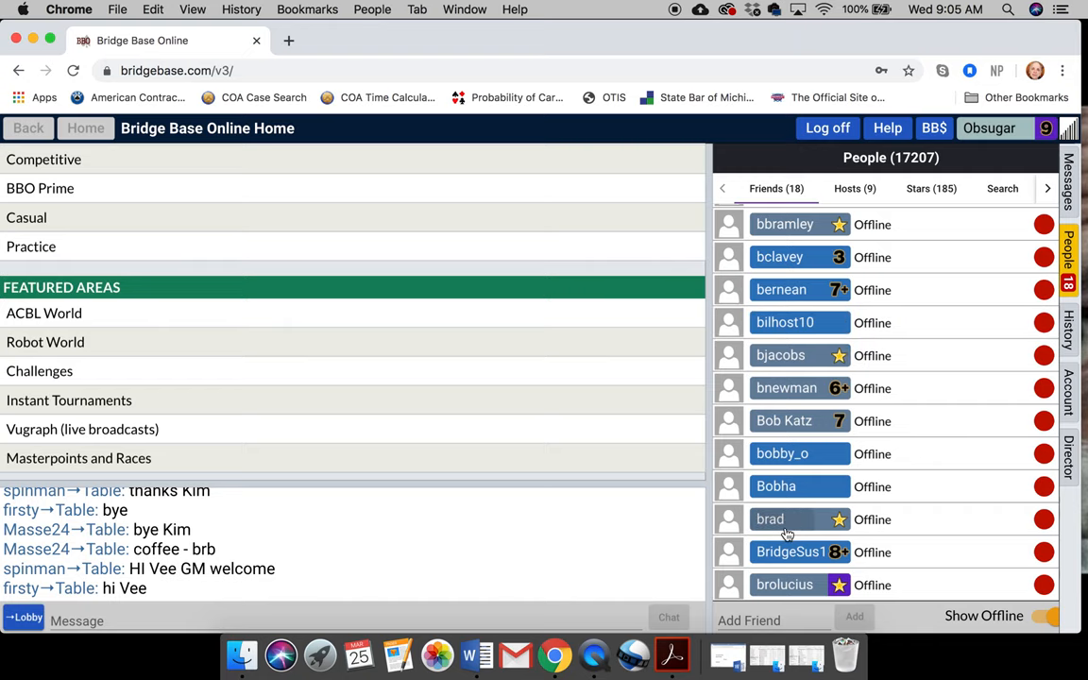
# - View and close brad's profile card, then look further down the Friends list
pyautogui.click(771, 520)
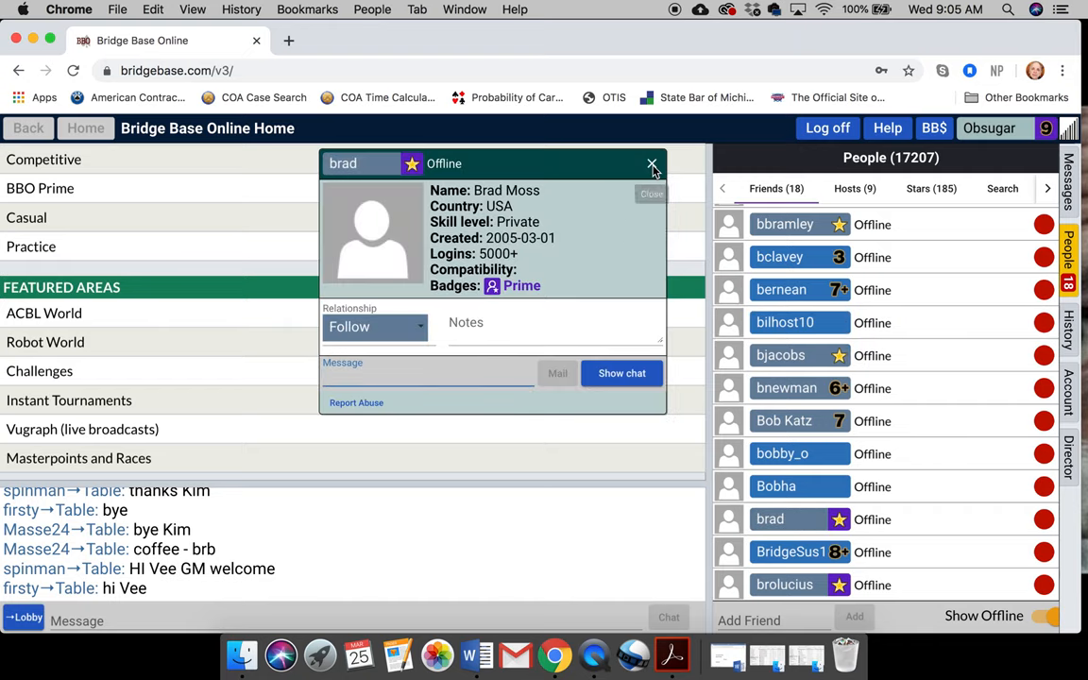
pyautogui.click(652, 164)
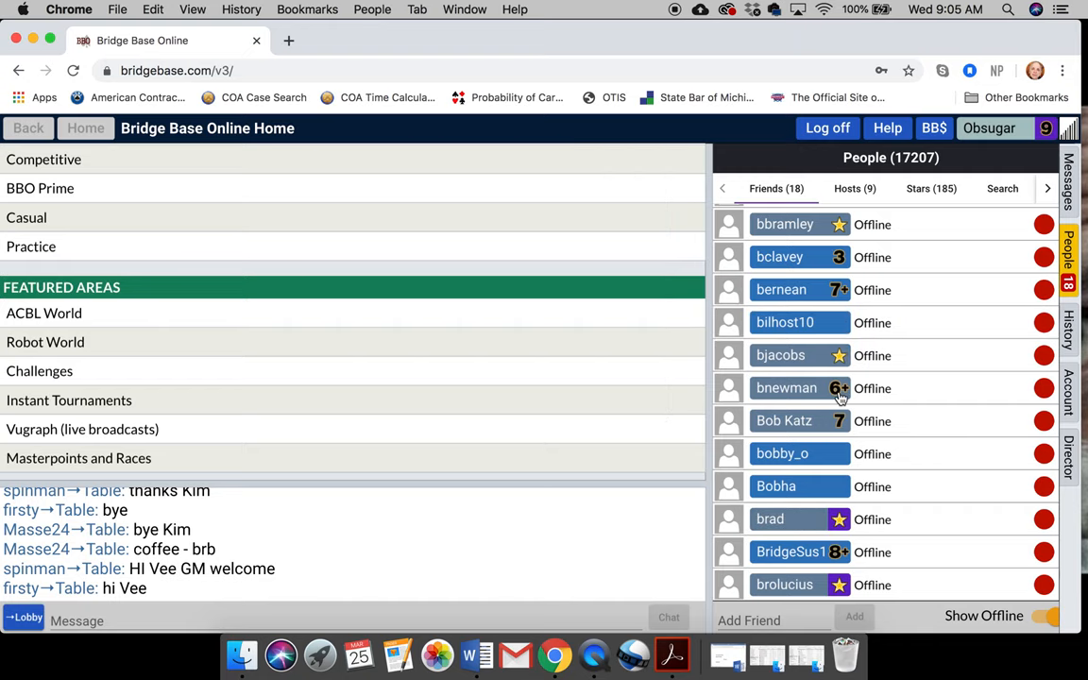
pyautogui.scroll(-3)
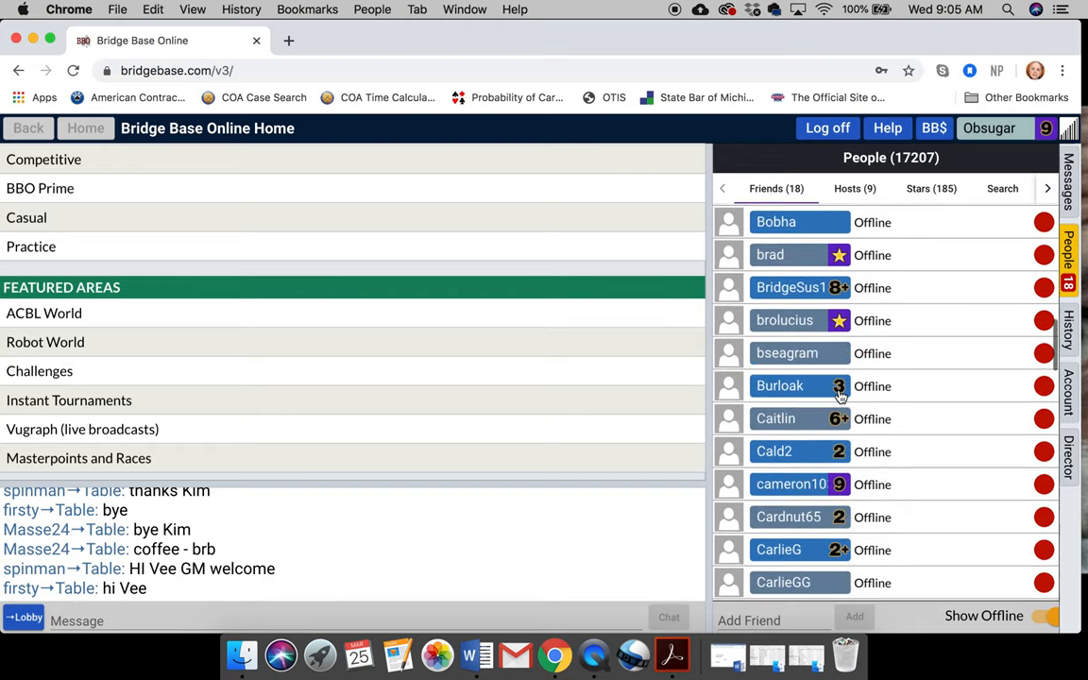
pyautogui.scroll(-3)
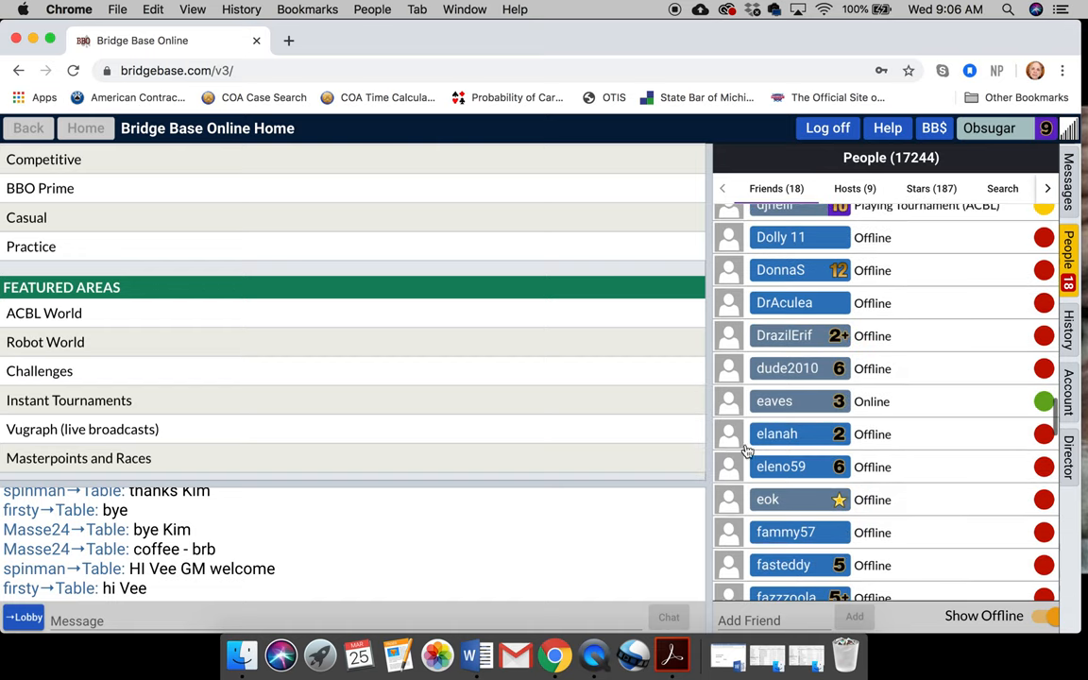
pyautogui.moveTo(607, 536)
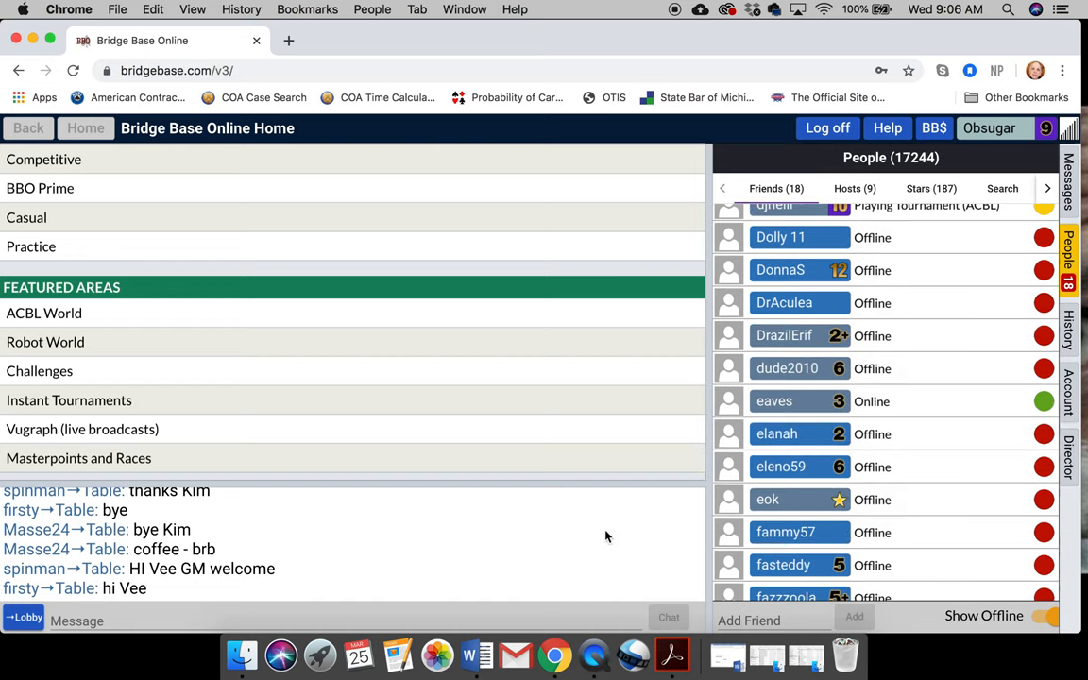
# - Hide offline friends again and add 'Thick Skin' as a new friend
pyautogui.click(1054, 616)
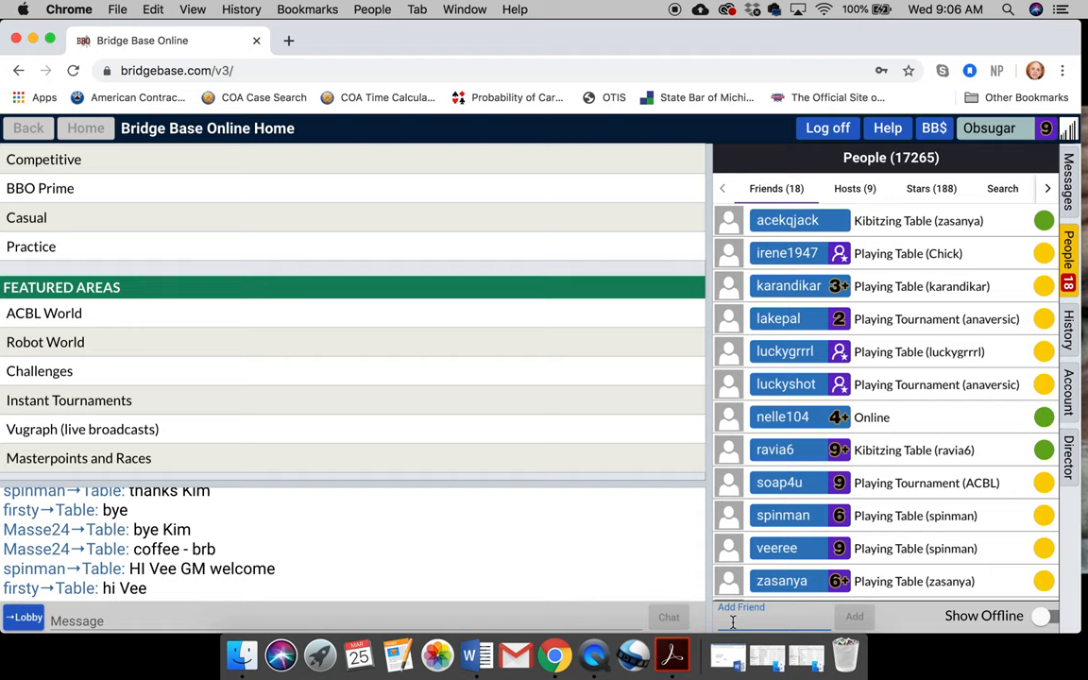
pyautogui.write('T')
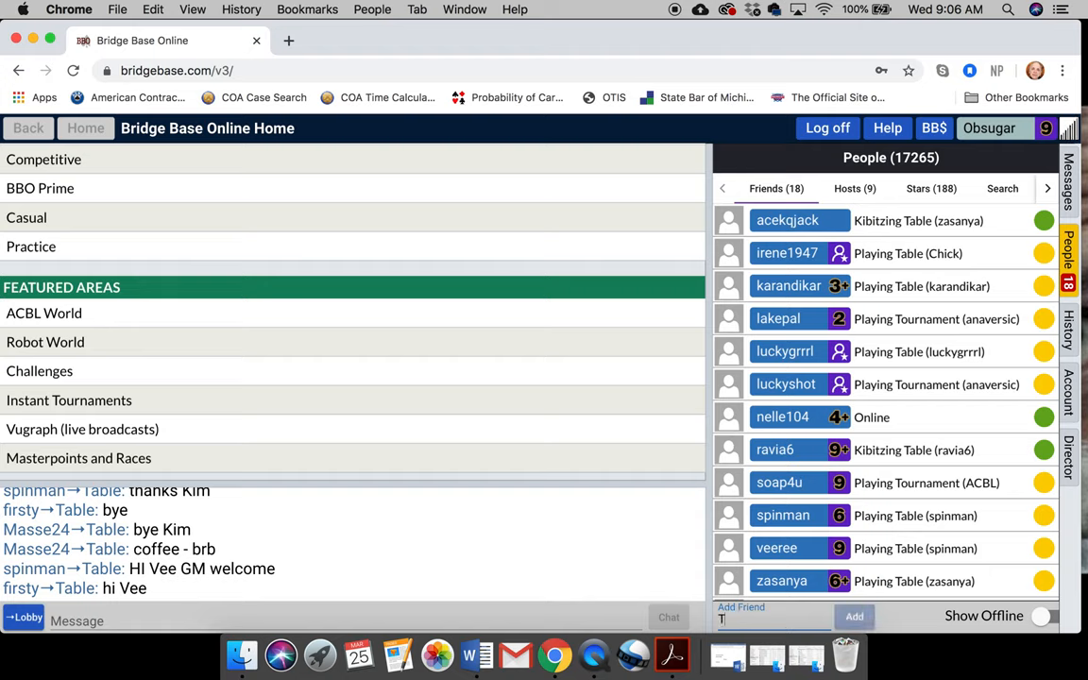
pyautogui.write('hick Skin')
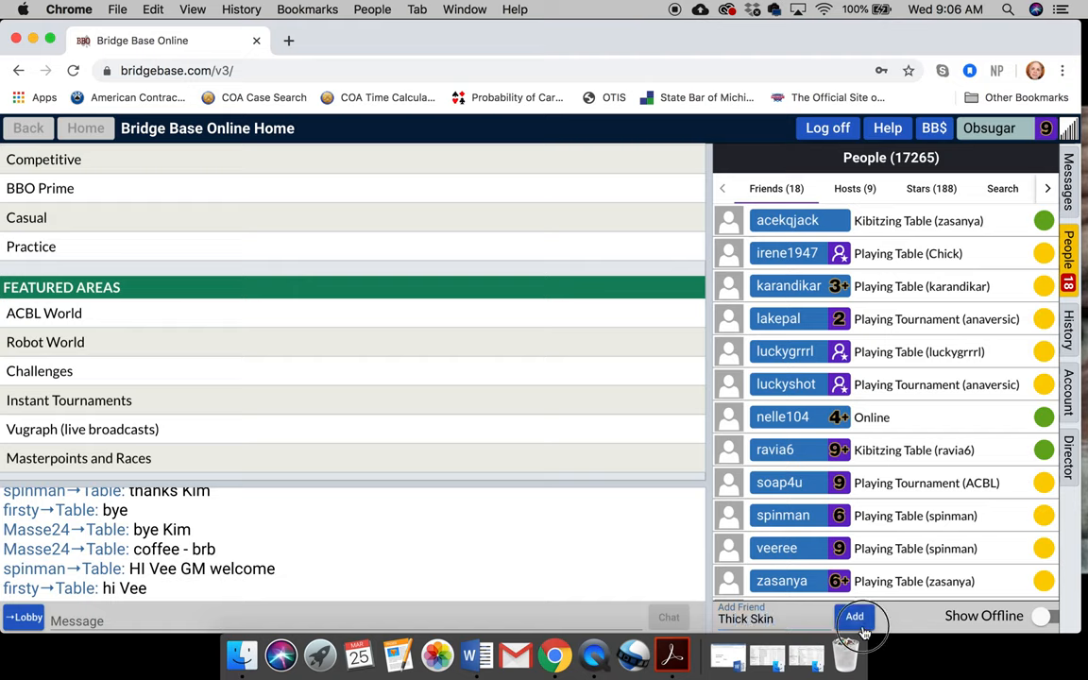
pyautogui.click(854, 616)
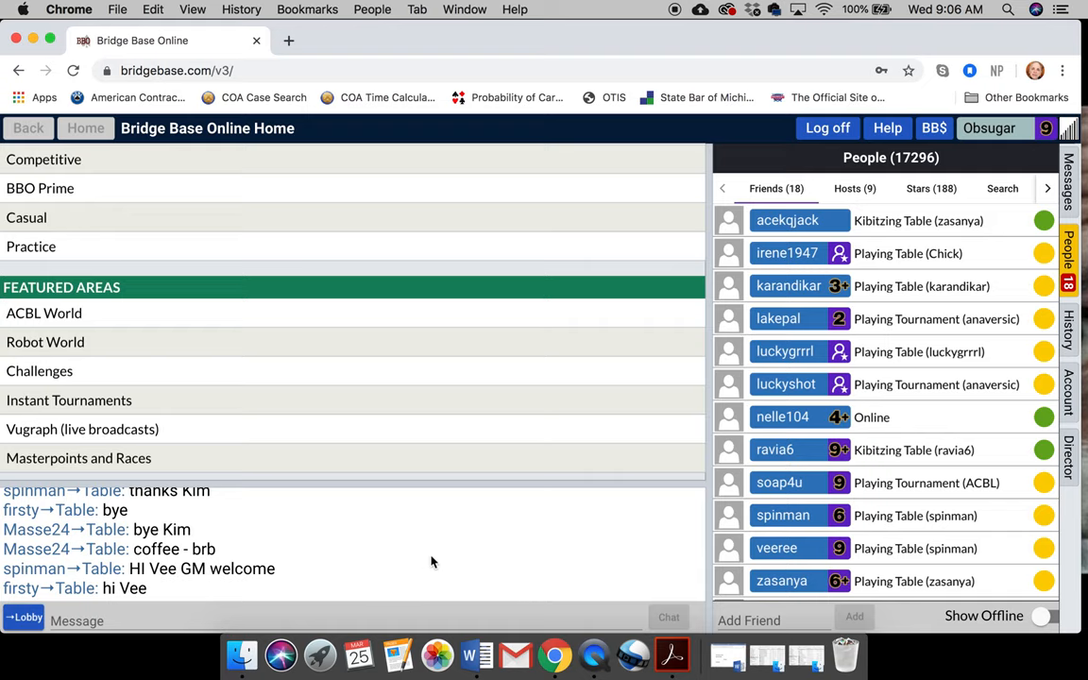
pyautogui.moveTo(687, 597)
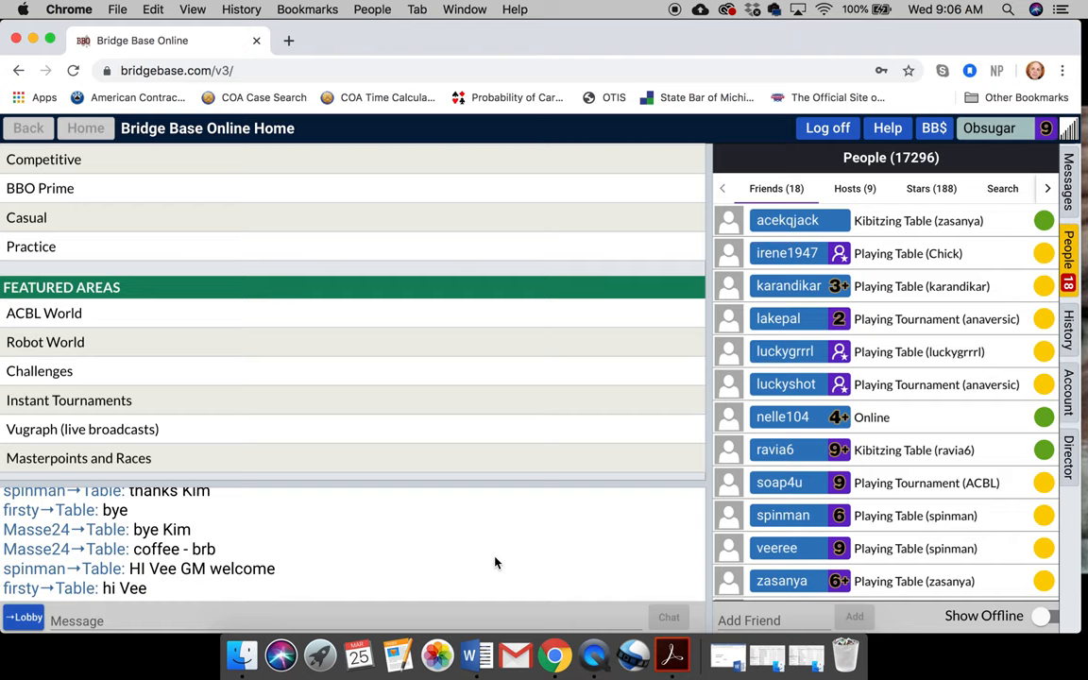
pyautogui.moveTo(510, 555)
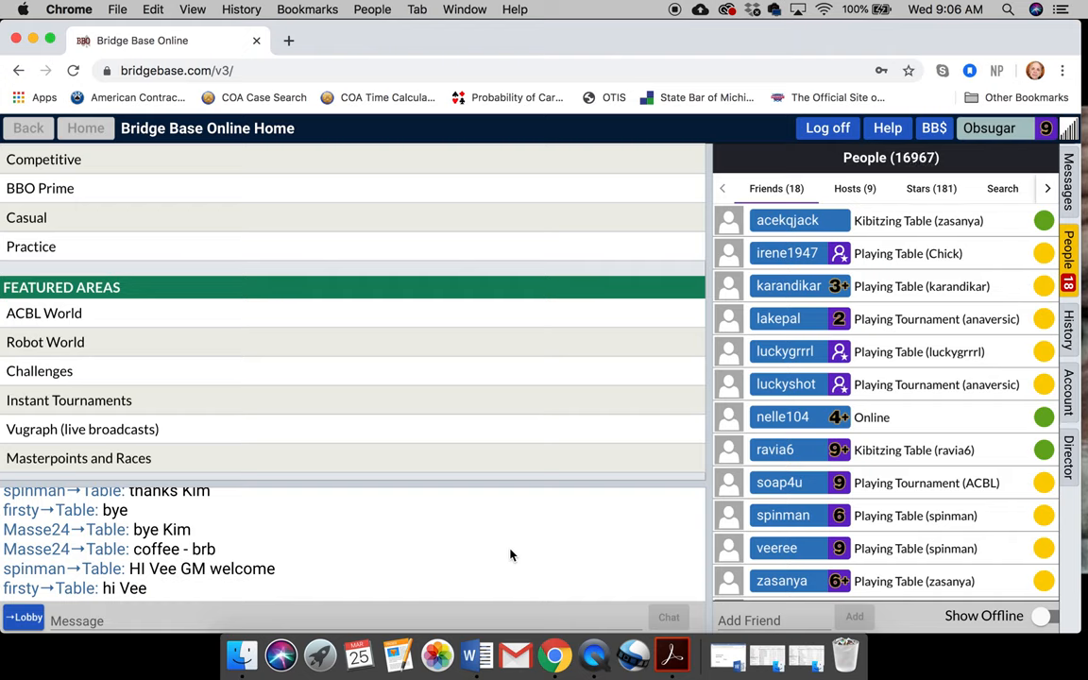
pyautogui.moveTo(325, 430)
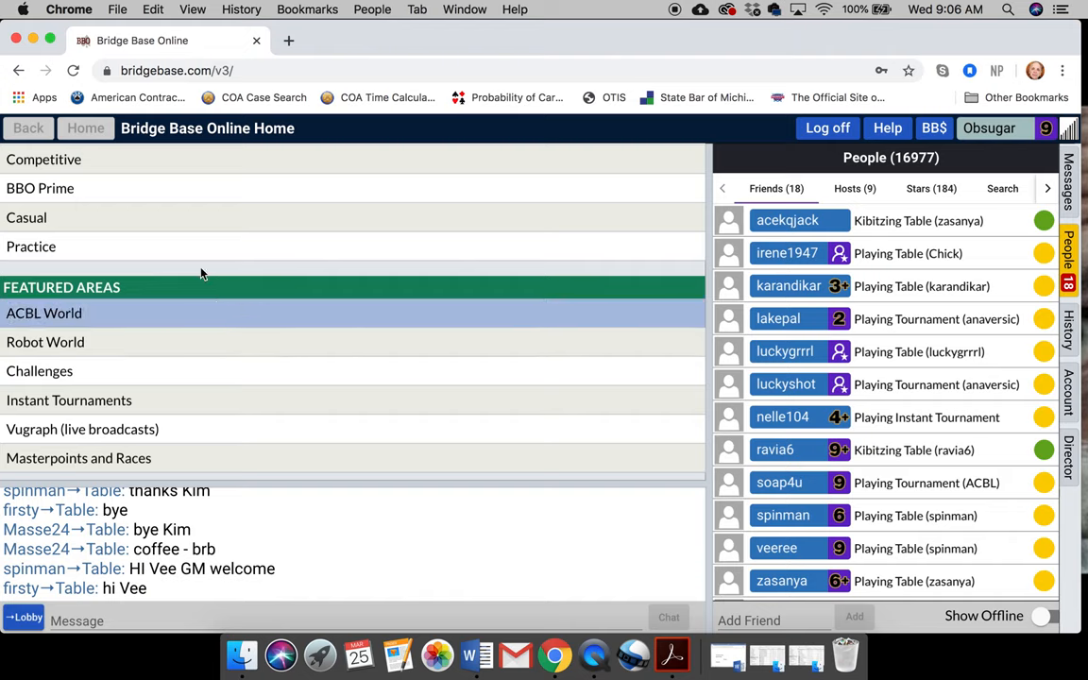
pyautogui.moveTo(218, 217)
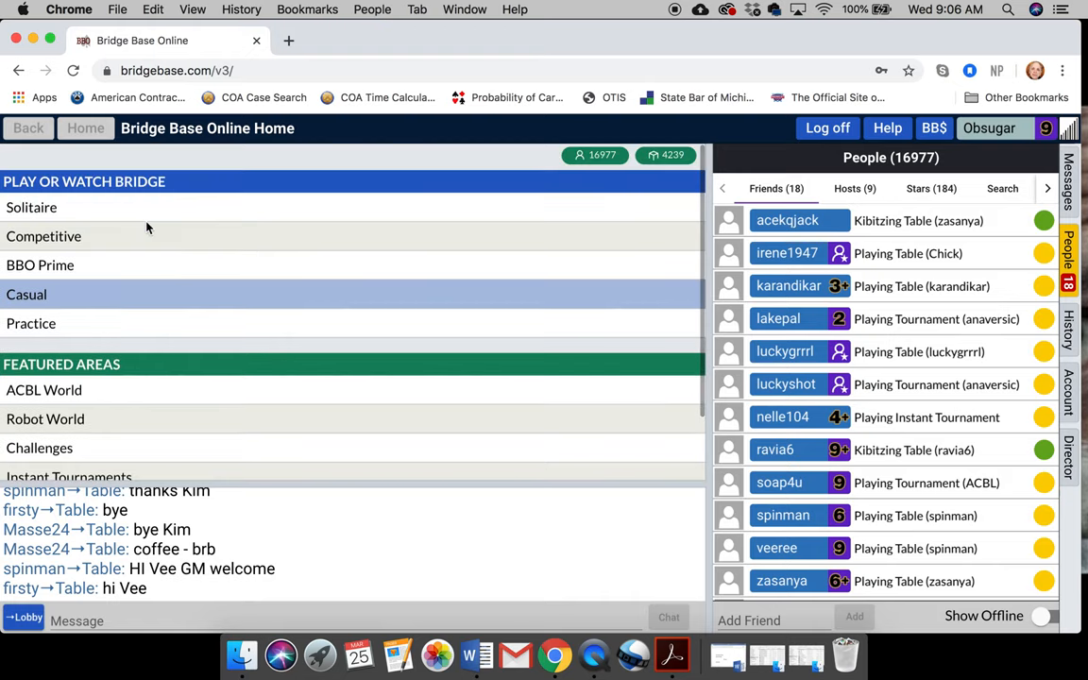
# - Go to the Casual area and start setting up a new table
pyautogui.click(26, 295)
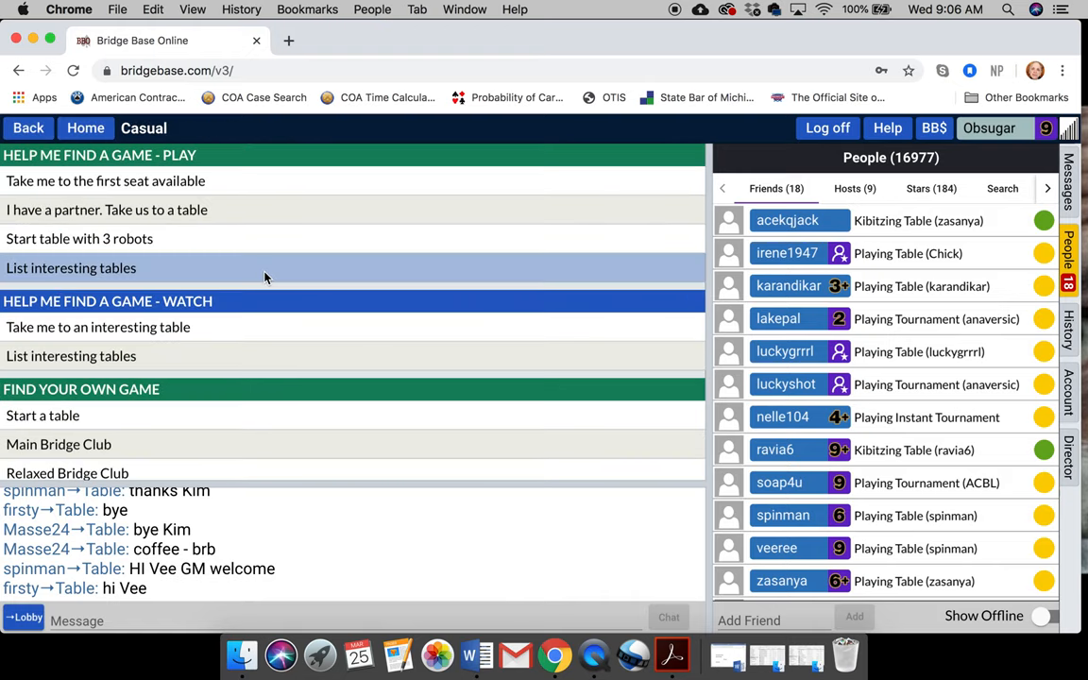
pyautogui.moveTo(85, 433)
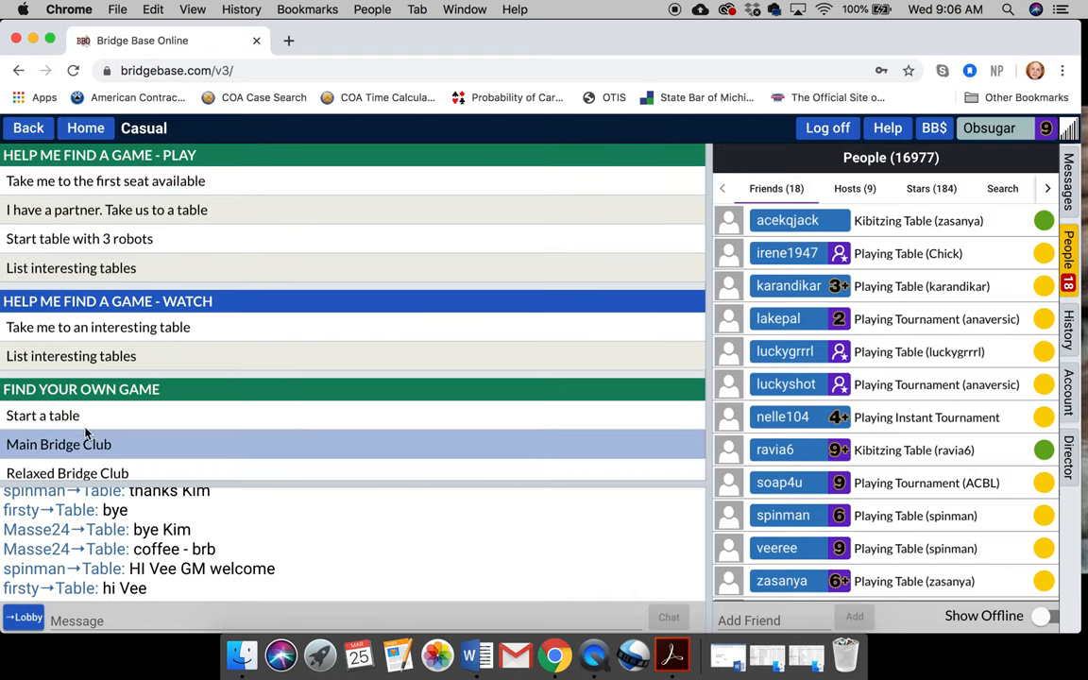
pyautogui.click(41, 416)
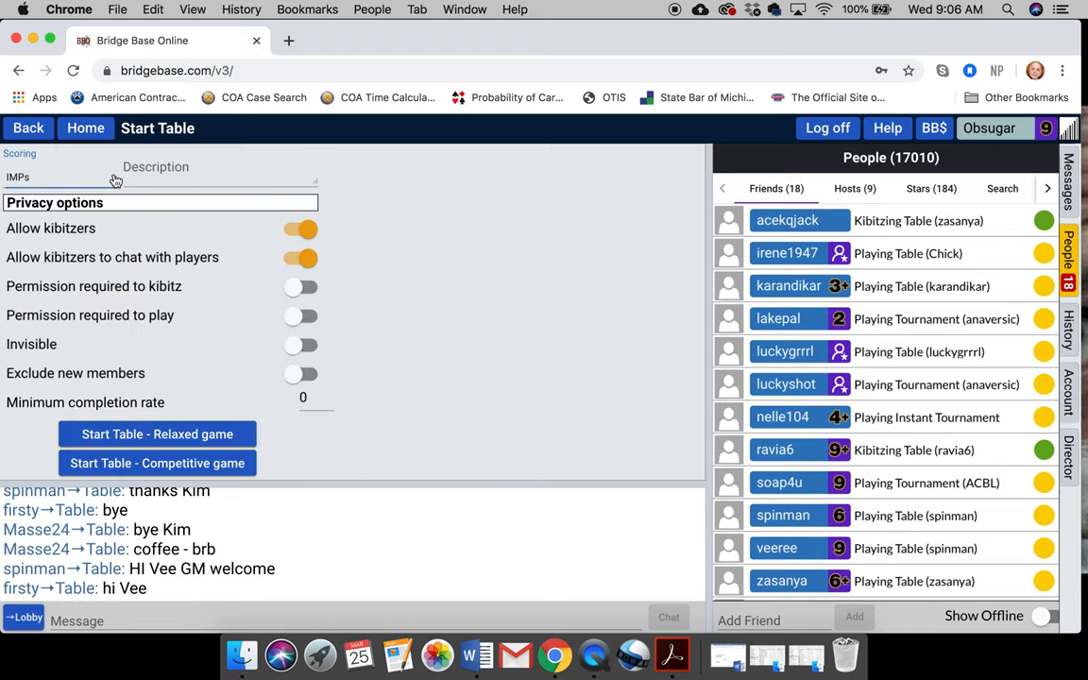
# - Keep IMPs scoring, require permission to play, and let kibitzers join without permission
pyautogui.click(36, 177)
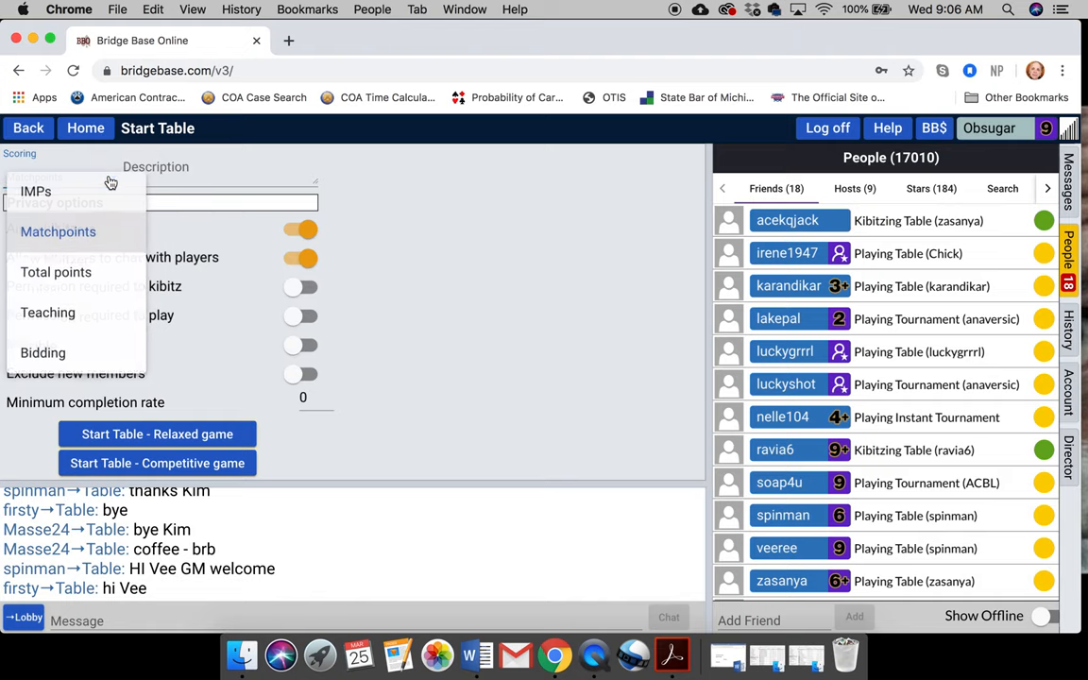
pyautogui.click(36, 191)
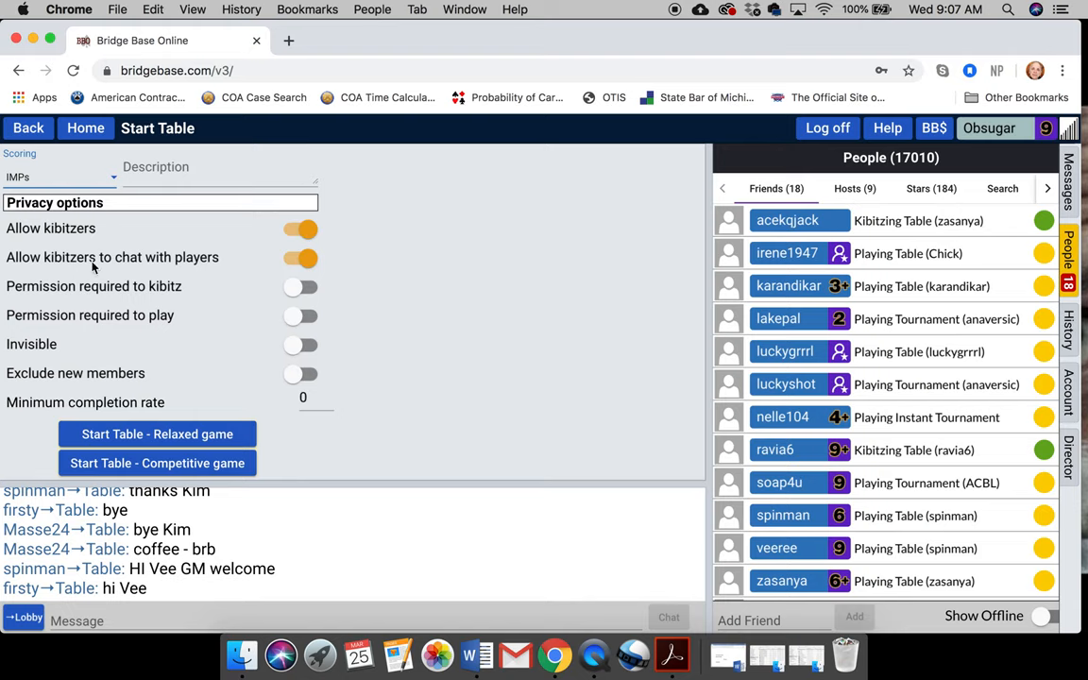
pyautogui.moveTo(93, 221)
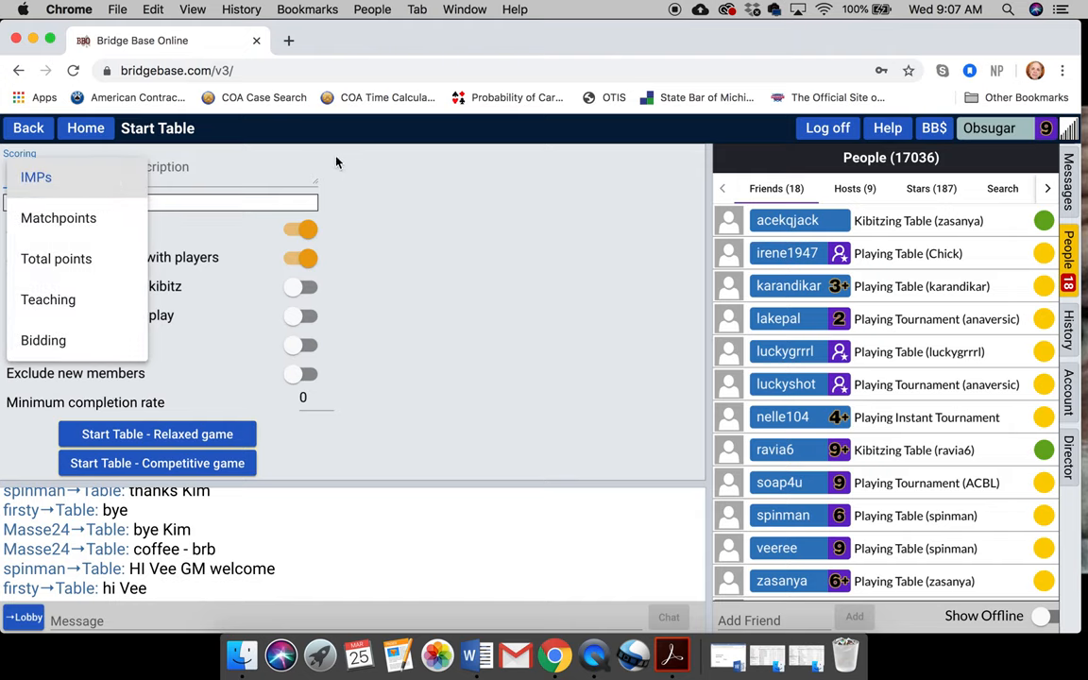
pyautogui.click(35, 177)
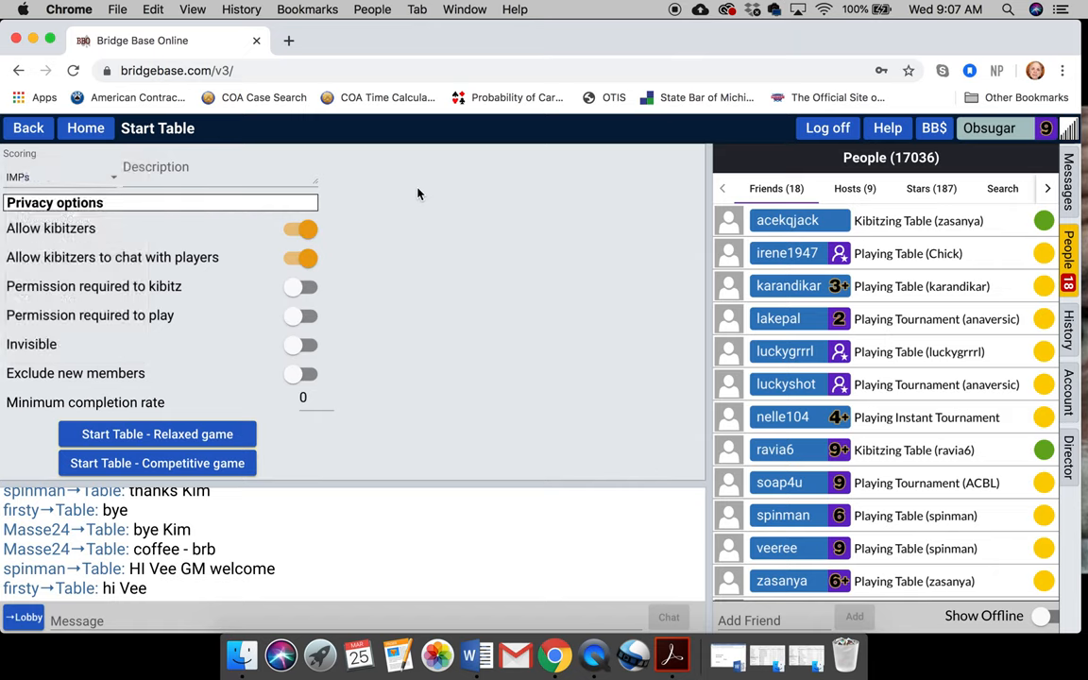
pyautogui.moveTo(110, 325)
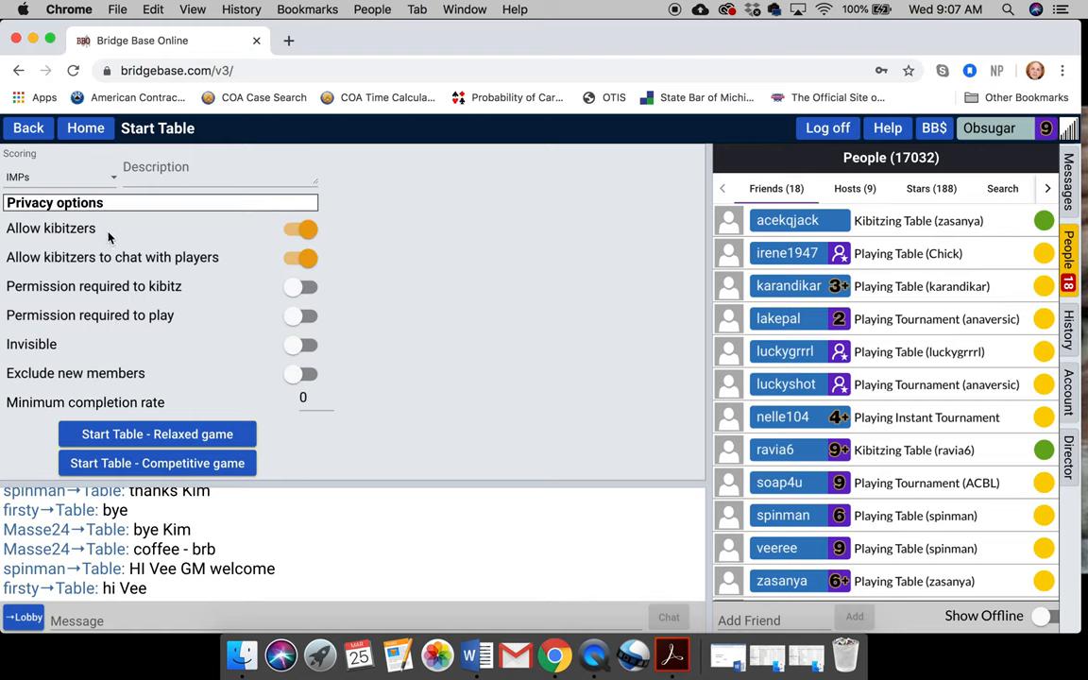
pyautogui.moveTo(344, 261)
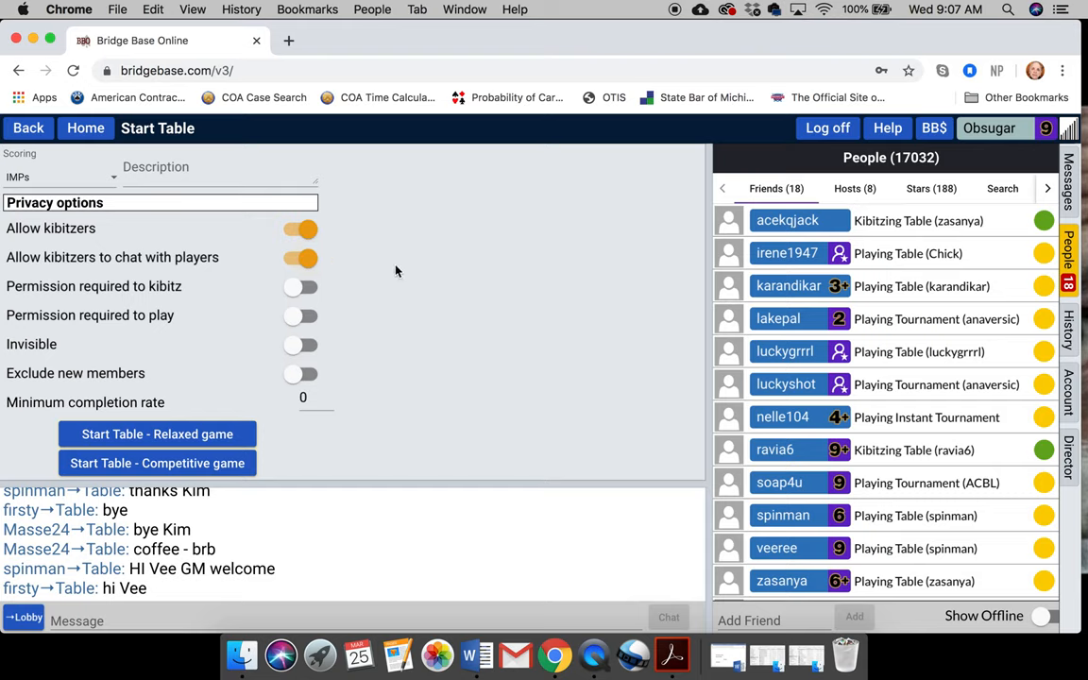
pyautogui.moveTo(370, 317)
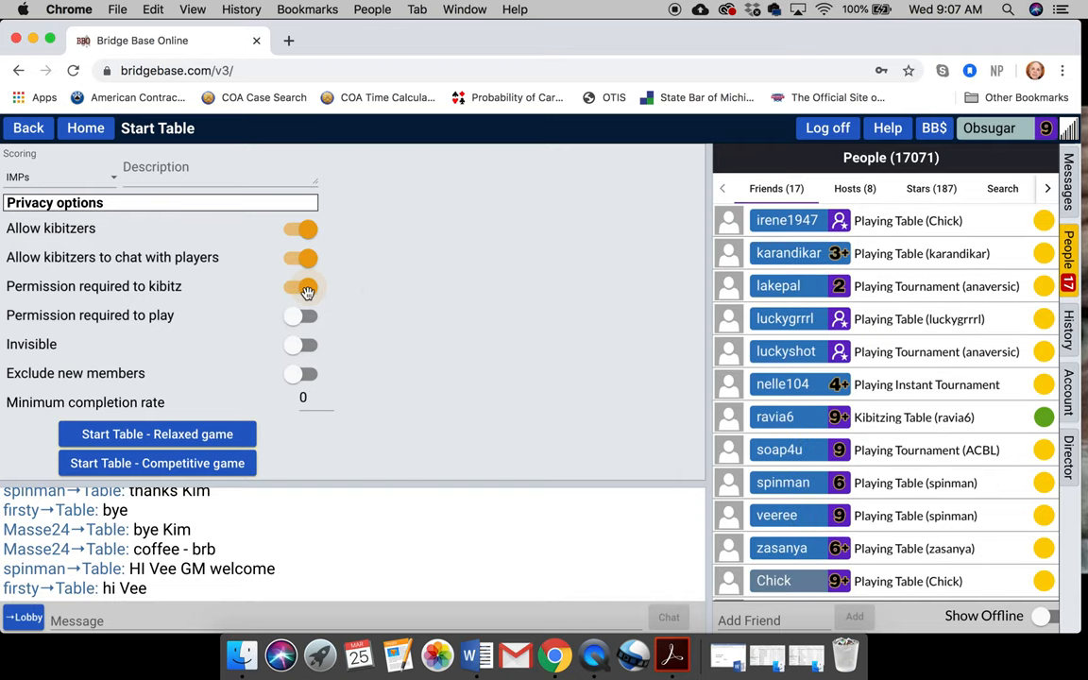
pyautogui.click(301, 287)
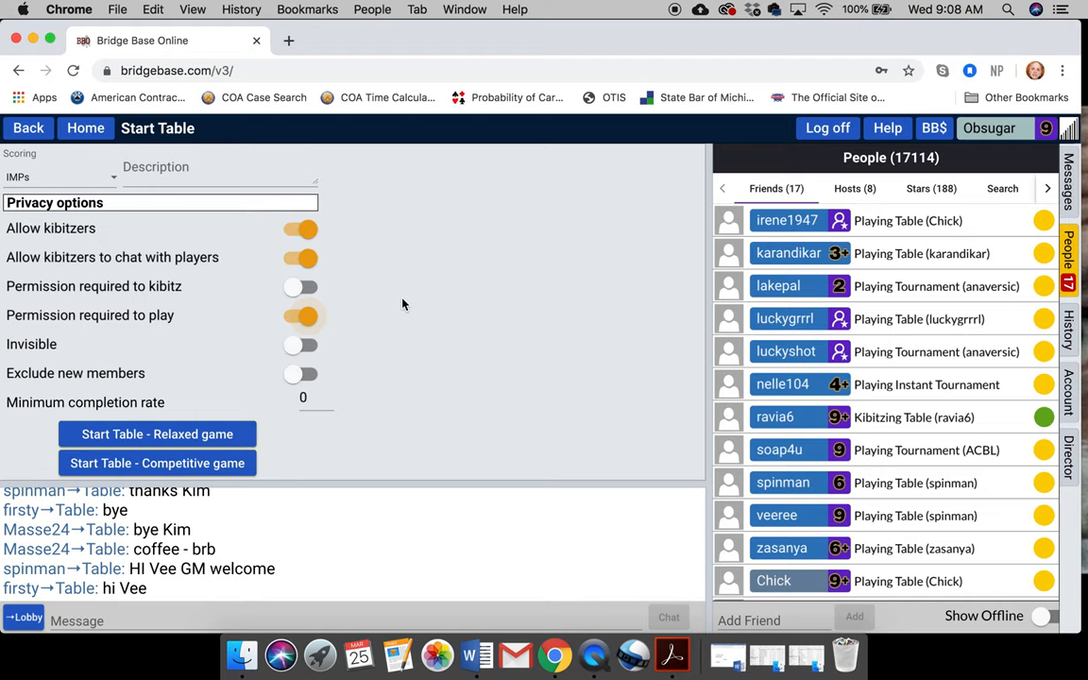
pyautogui.moveTo(143, 359)
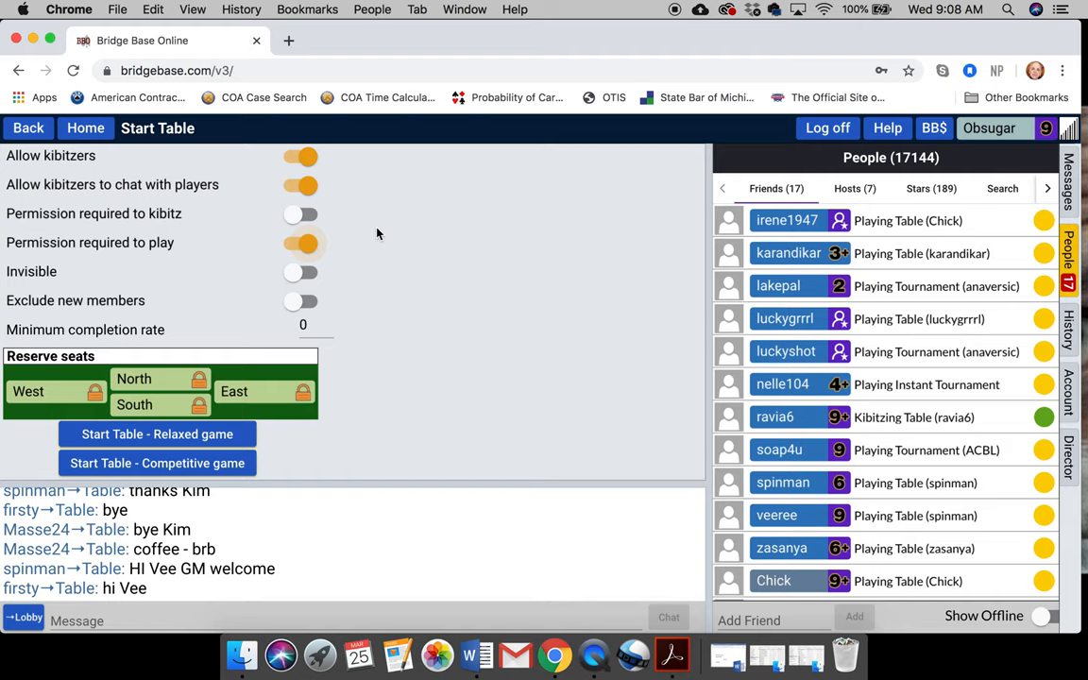
pyautogui.moveTo(106, 283)
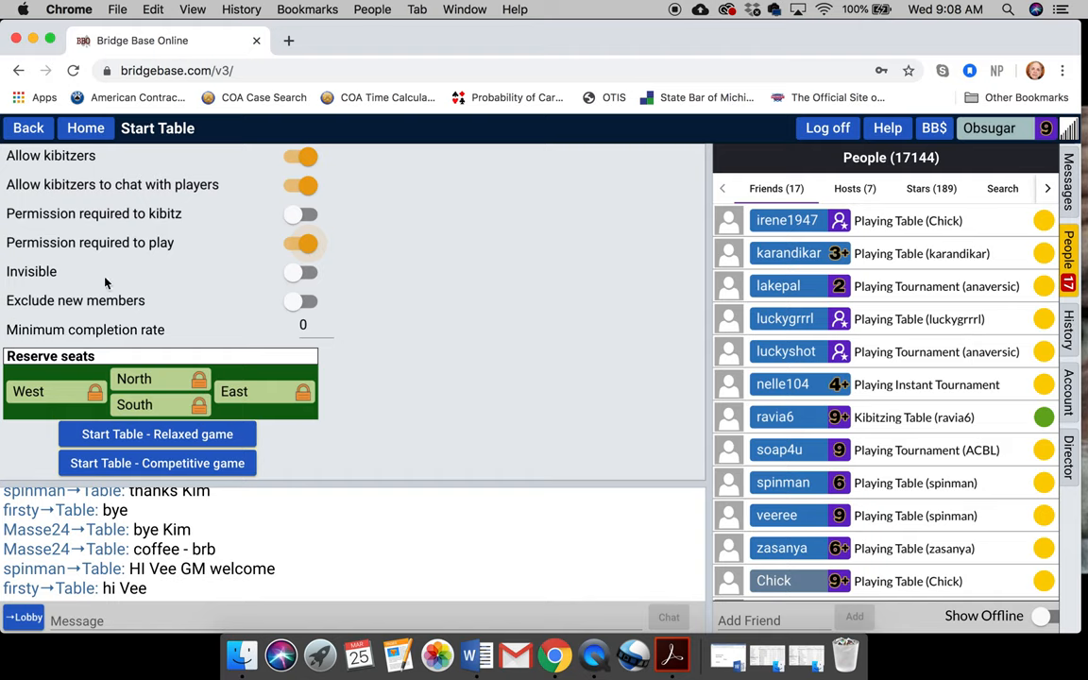
pyautogui.moveTo(166, 310)
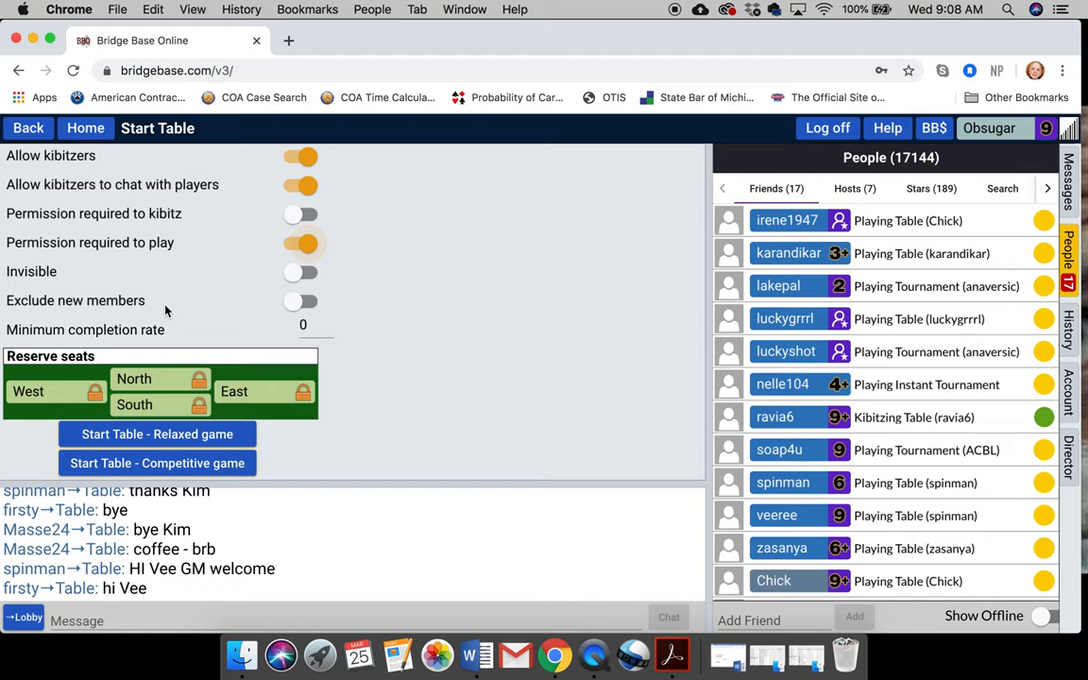
pyautogui.click(306, 329)
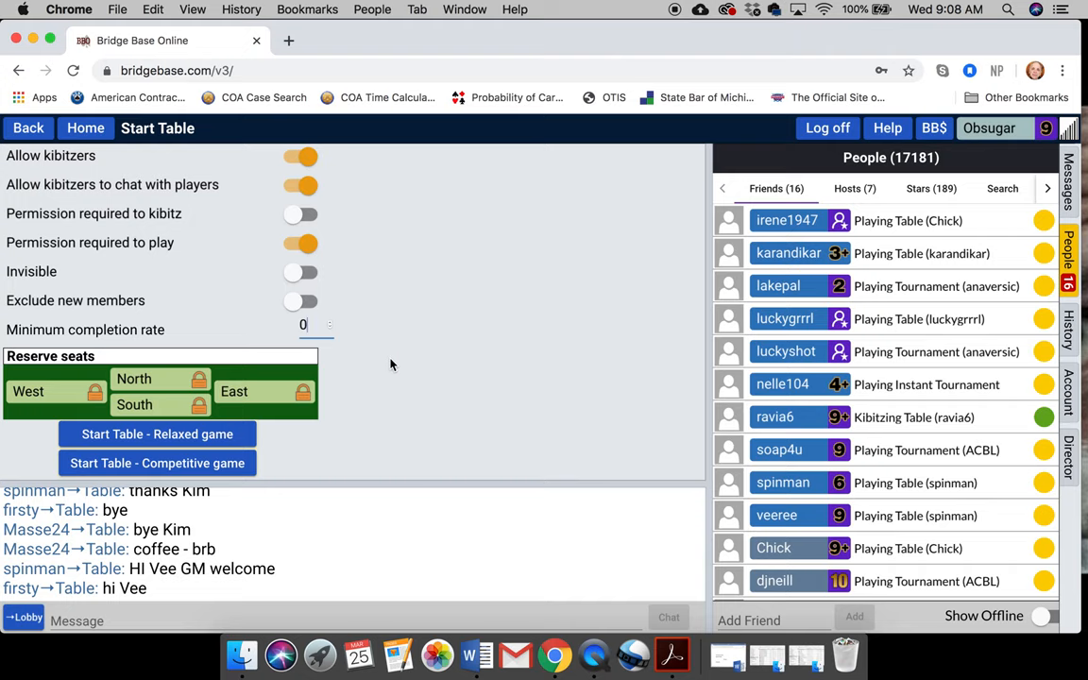
pyautogui.moveTo(185, 440)
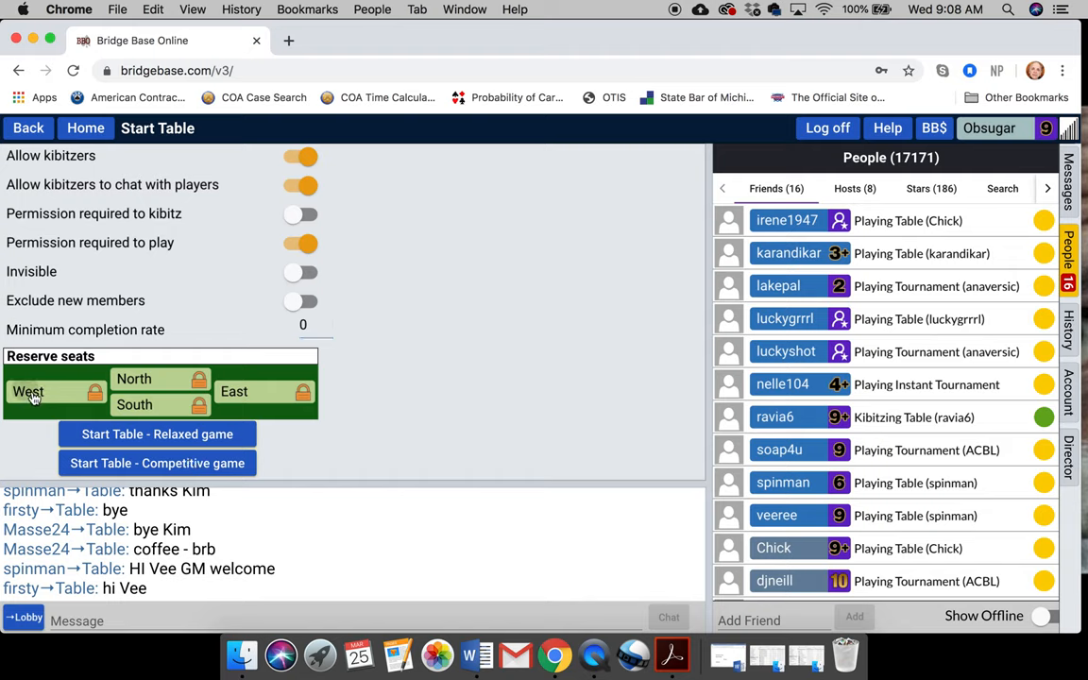
pyautogui.click(42, 391)
pyautogui.write('JackFourth')
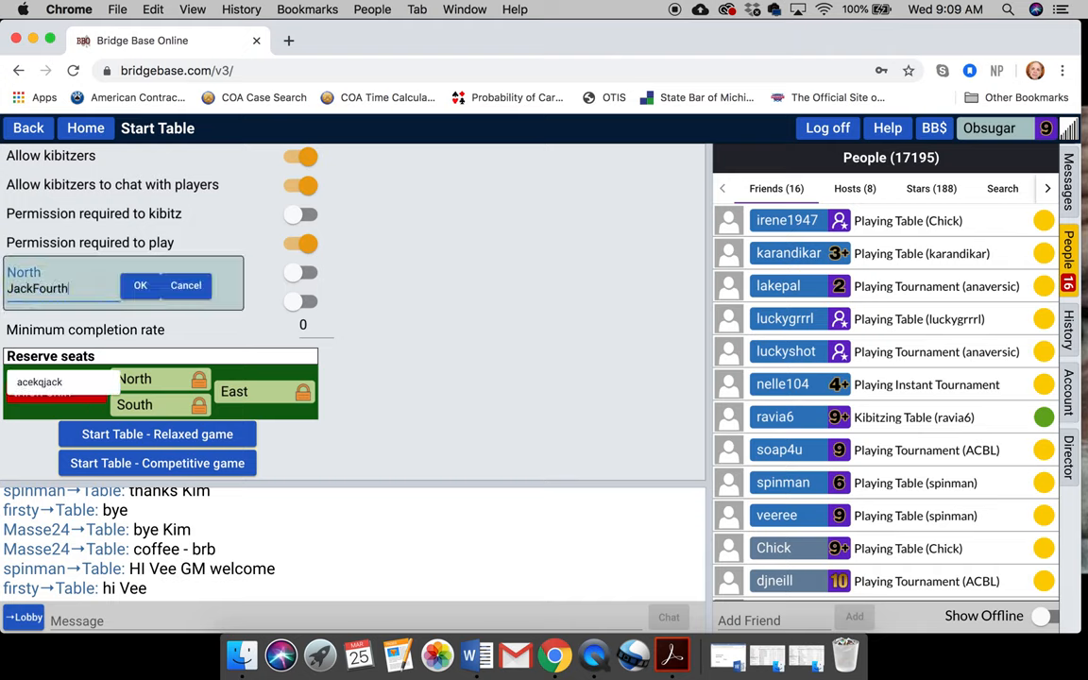
pyautogui.click(142, 285)
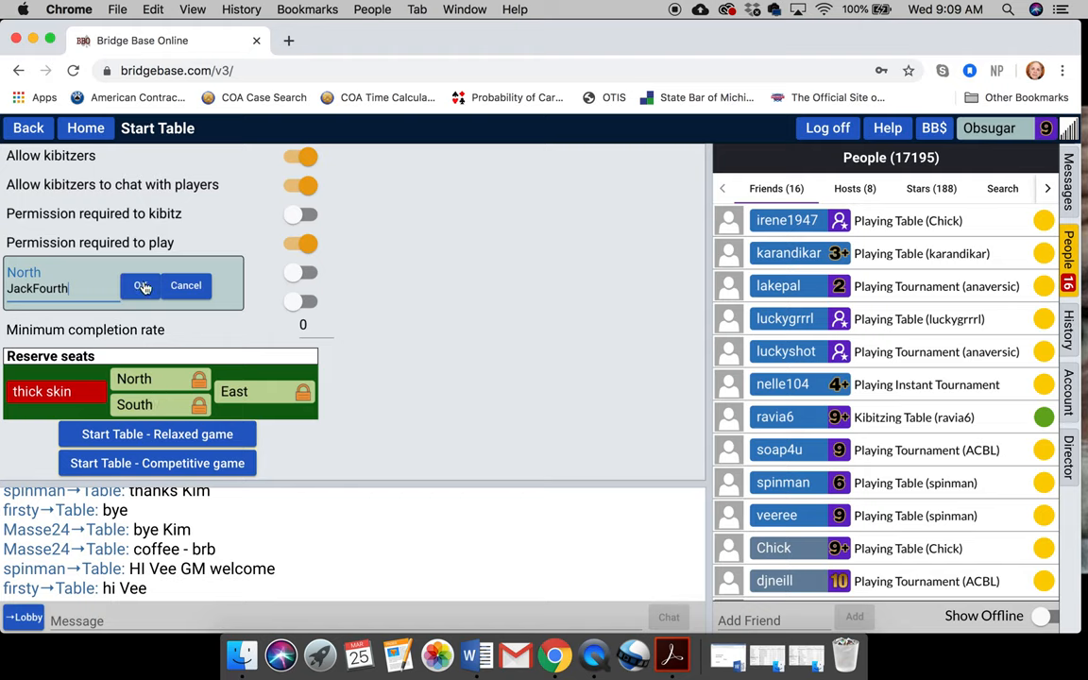
pyautogui.click(159, 286)
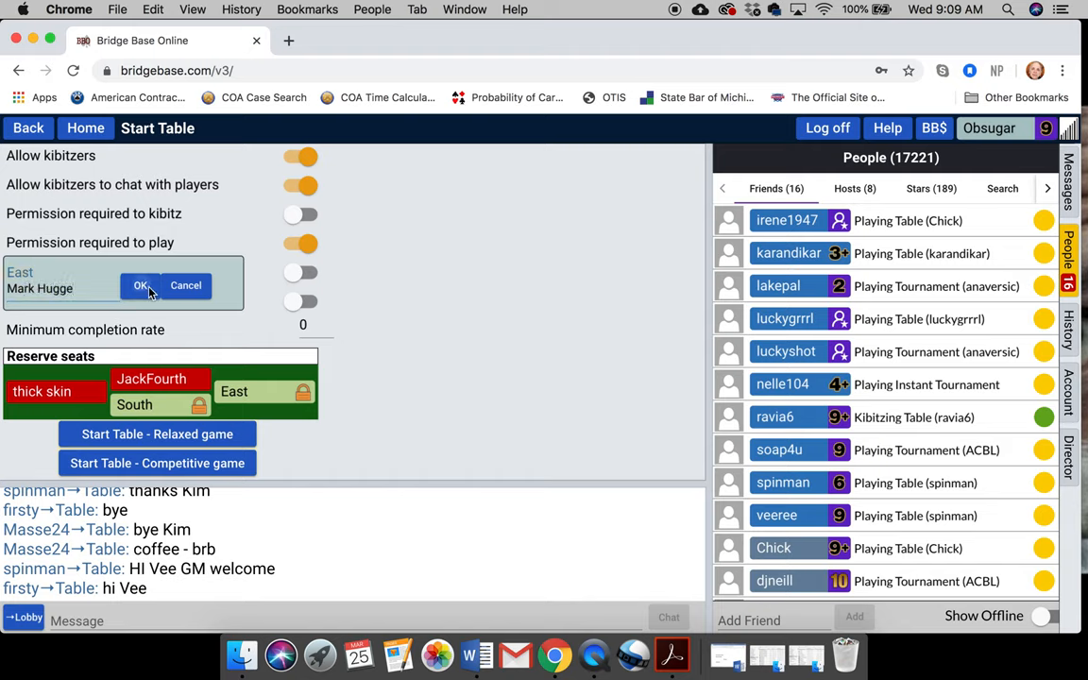
pyautogui.click(140, 285)
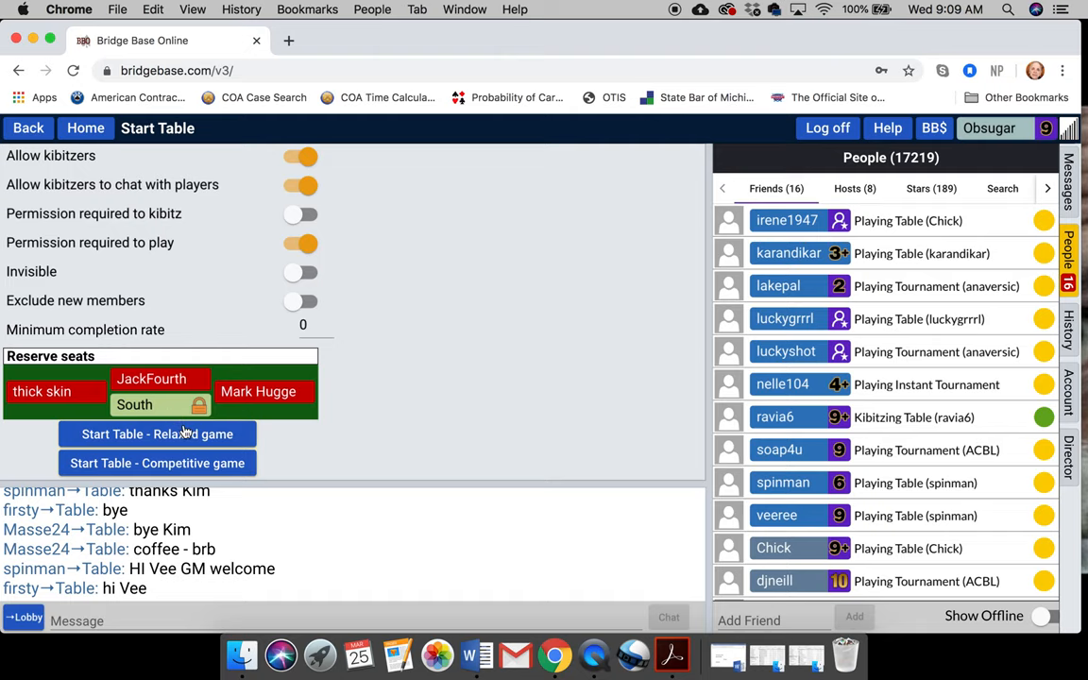
# - Start the relaxed table with these settings and take the South seat
pyautogui.click(157, 433)
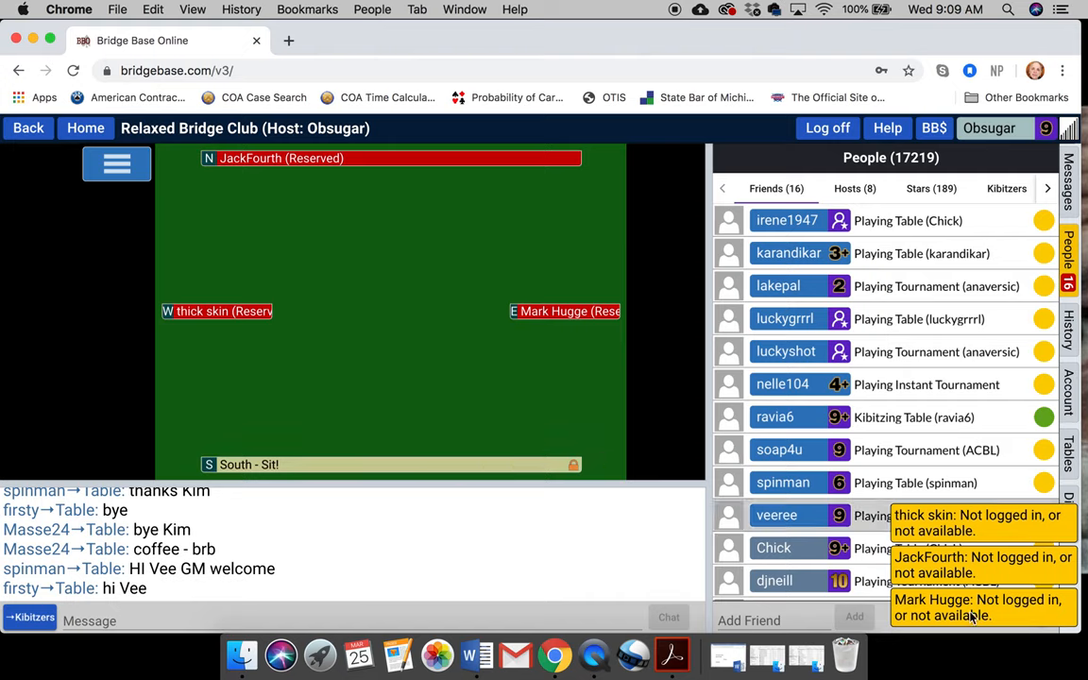
pyautogui.moveTo(620, 463)
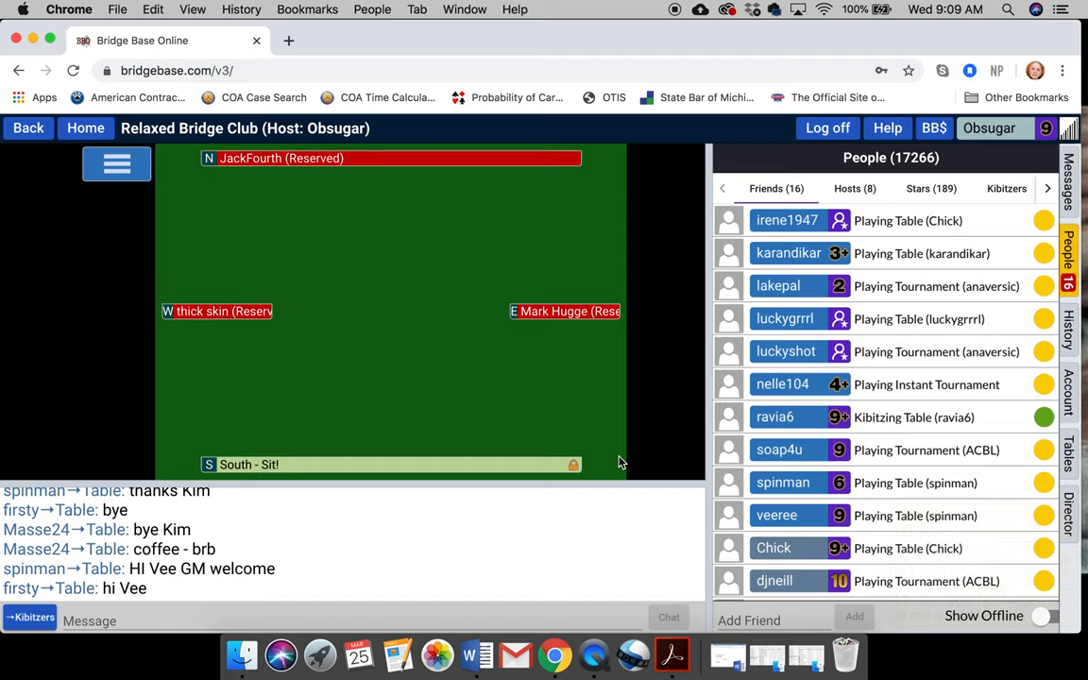
pyautogui.moveTo(478, 283)
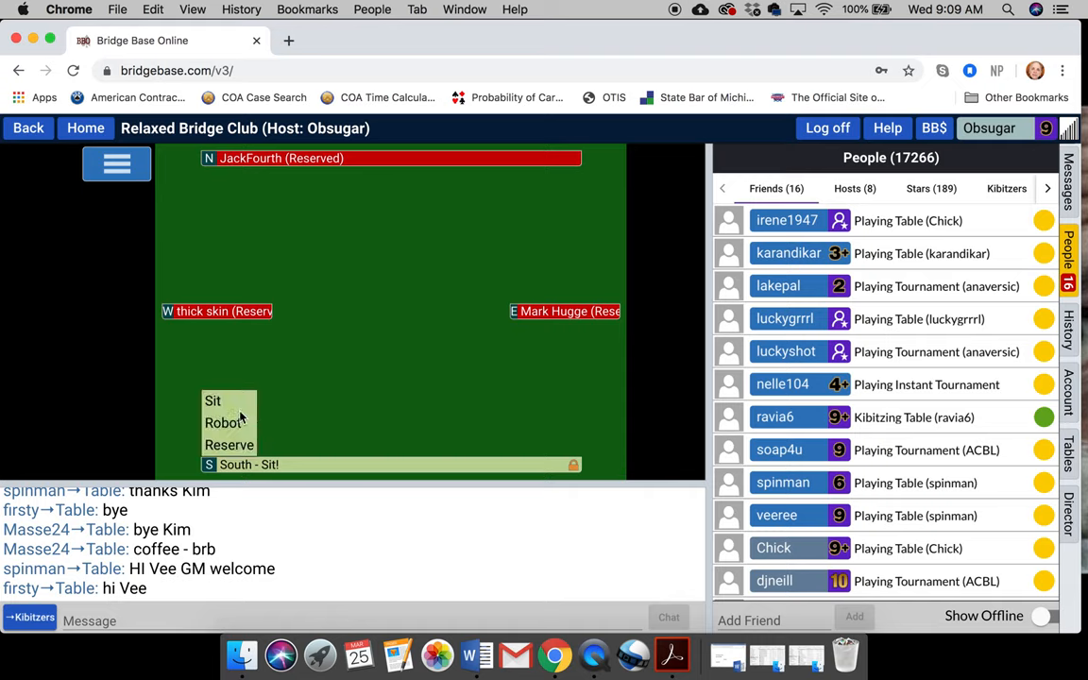
pyautogui.click(214, 401)
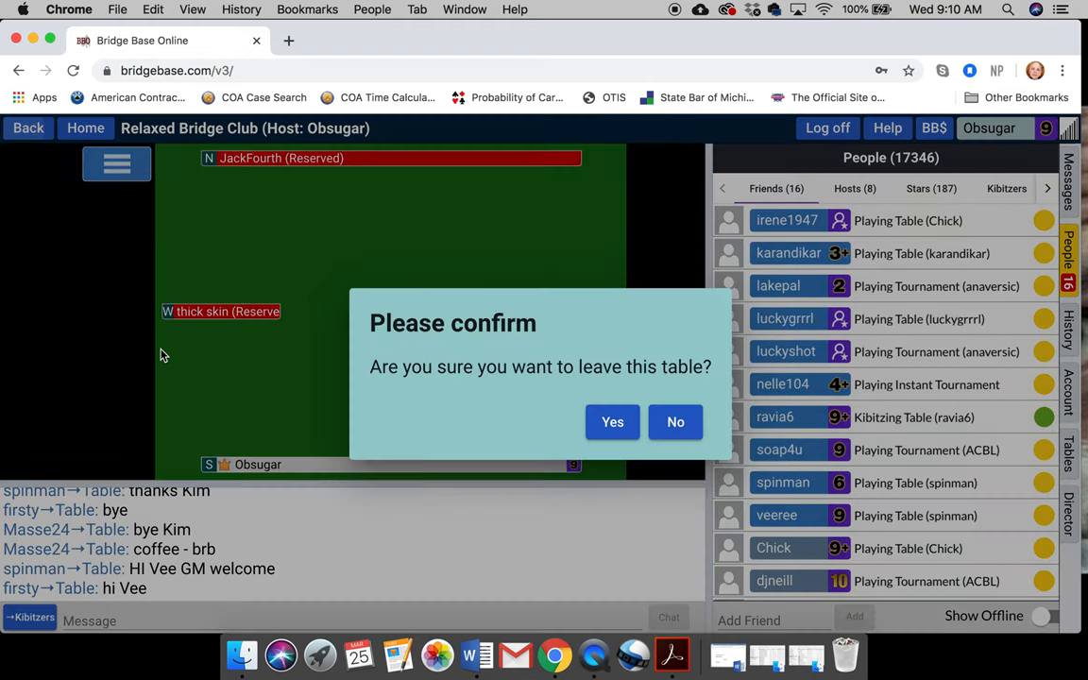
# - Confirm leaving the table to return to the Casual lobby
pyautogui.click(612, 422)
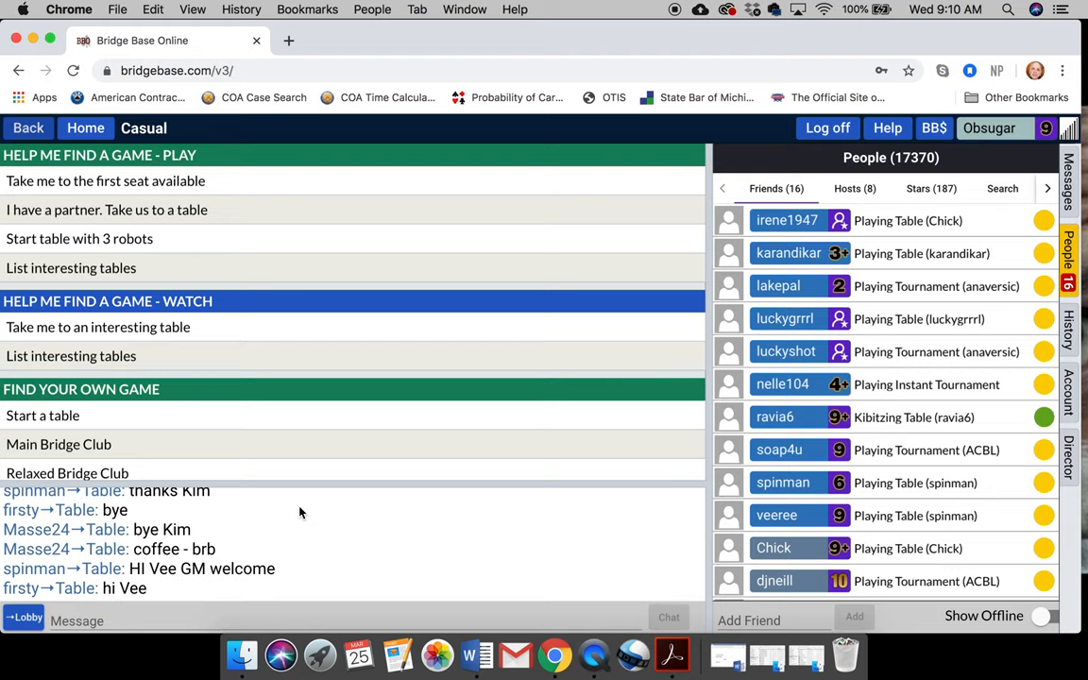
pyautogui.moveTo(805, 503)
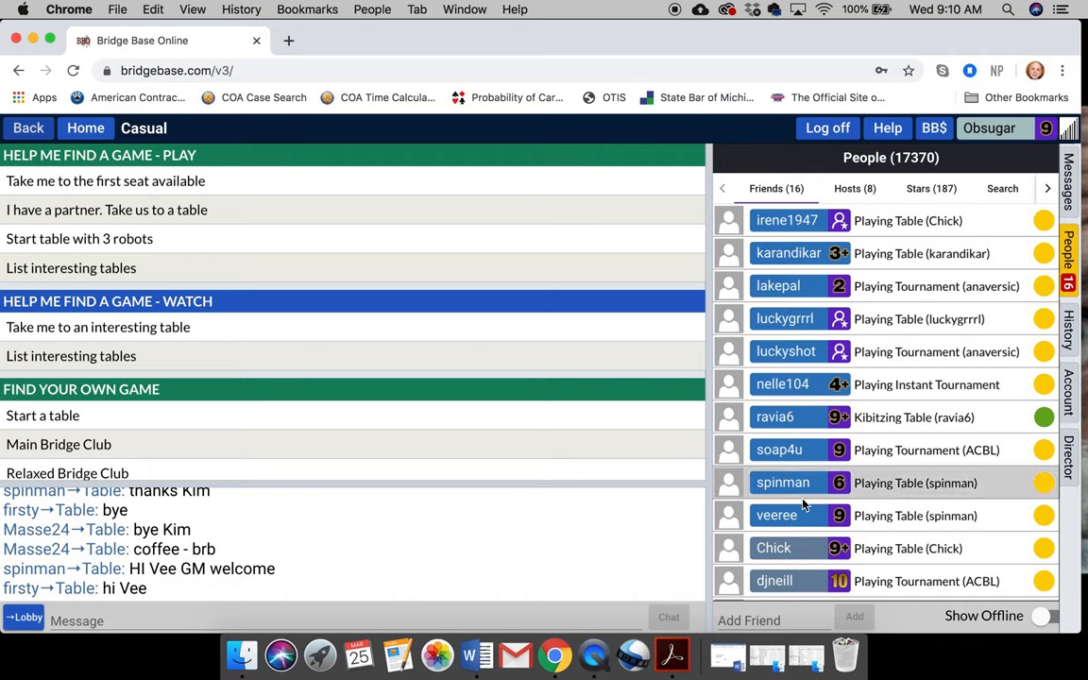
pyautogui.click(783, 484)
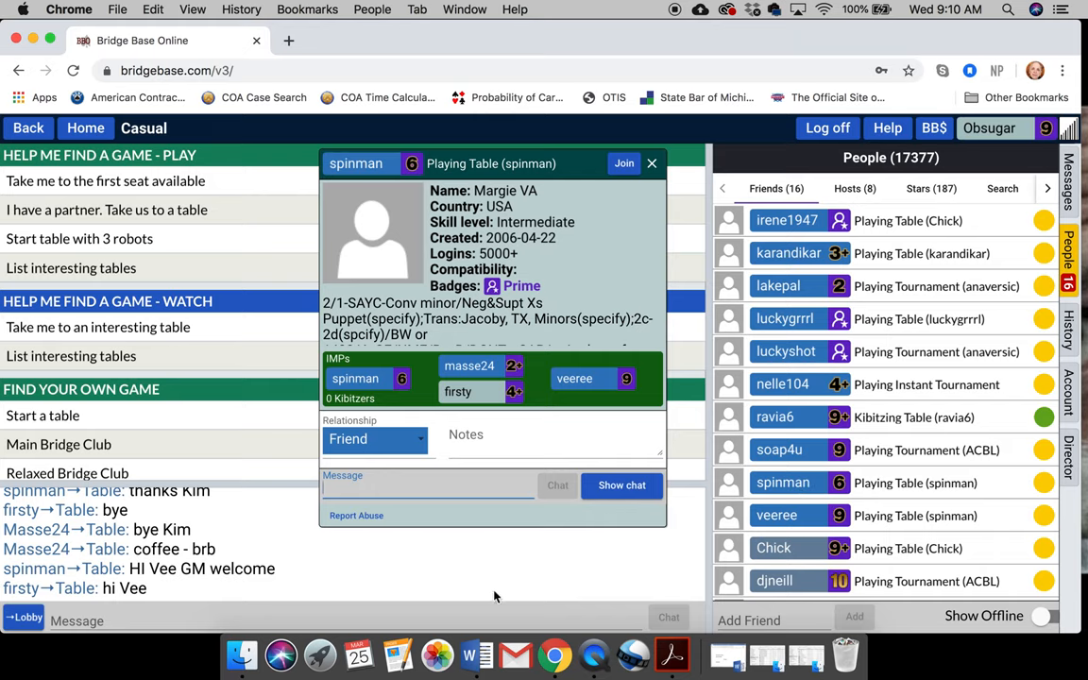
pyautogui.moveTo(565, 405)
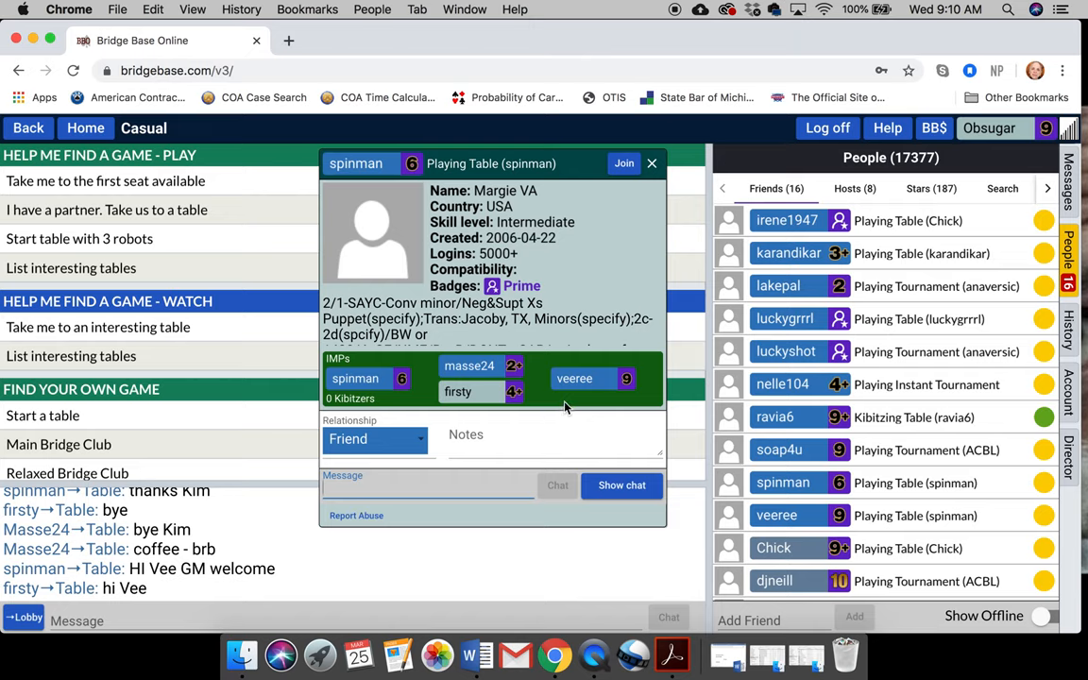
pyautogui.moveTo(435, 633)
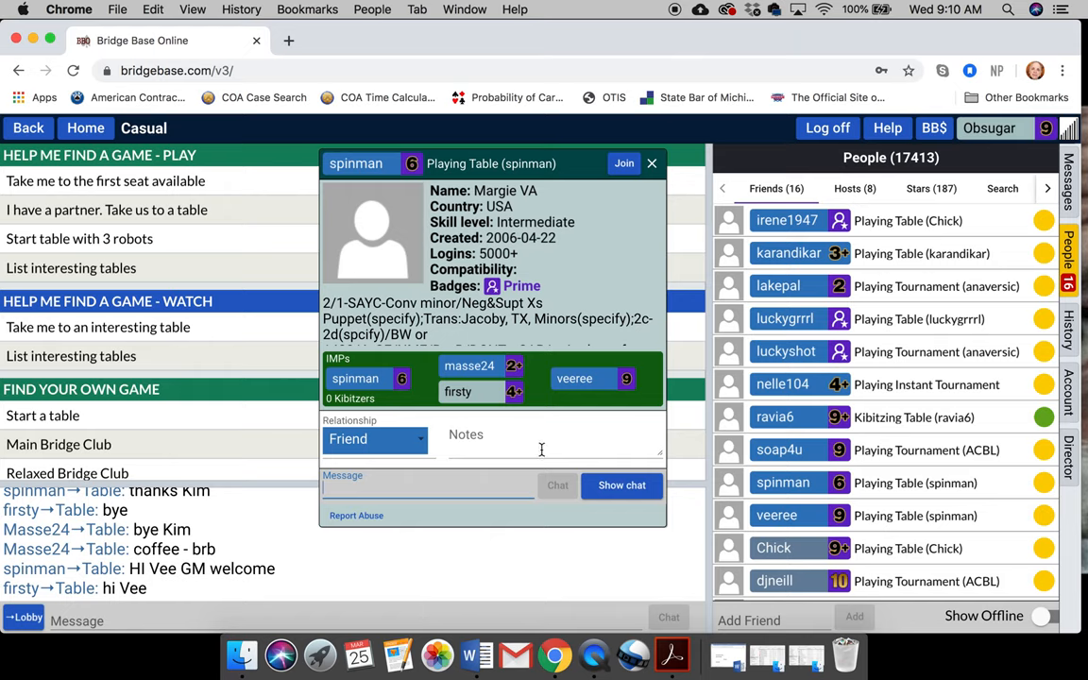
pyautogui.moveTo(540, 450)
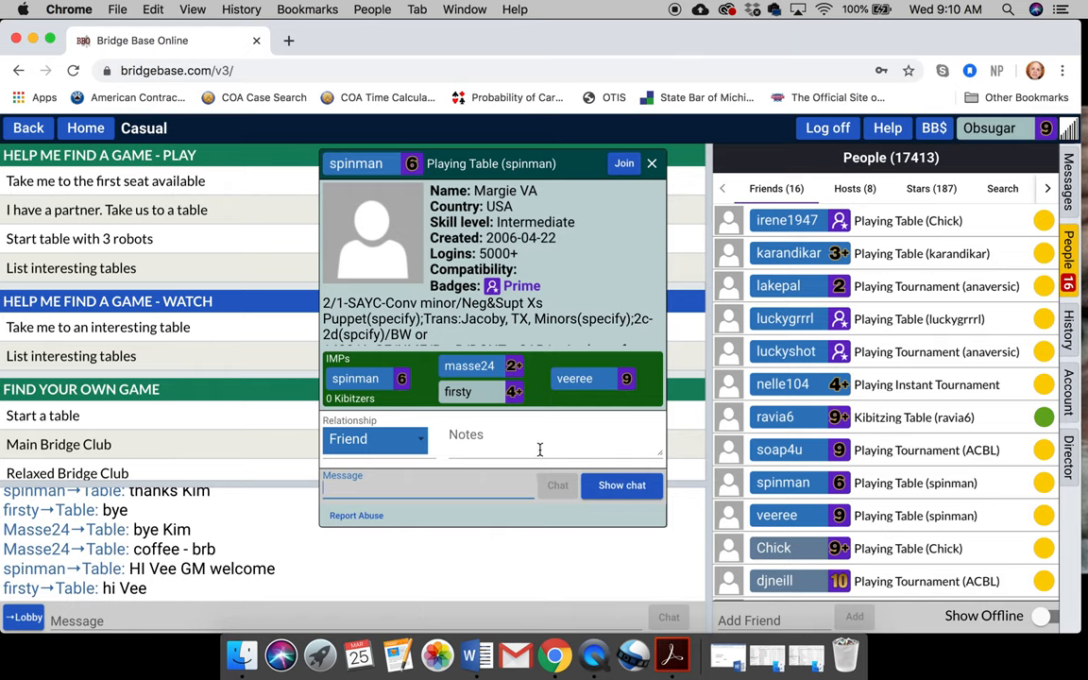
pyautogui.moveTo(616, 389)
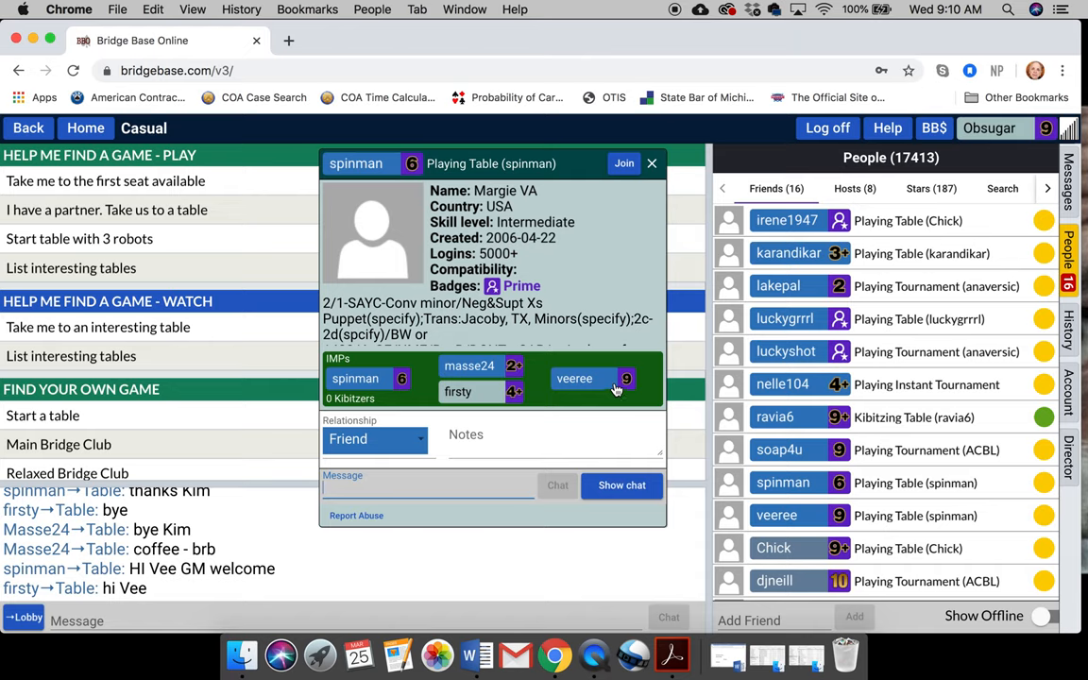
pyautogui.moveTo(590, 393)
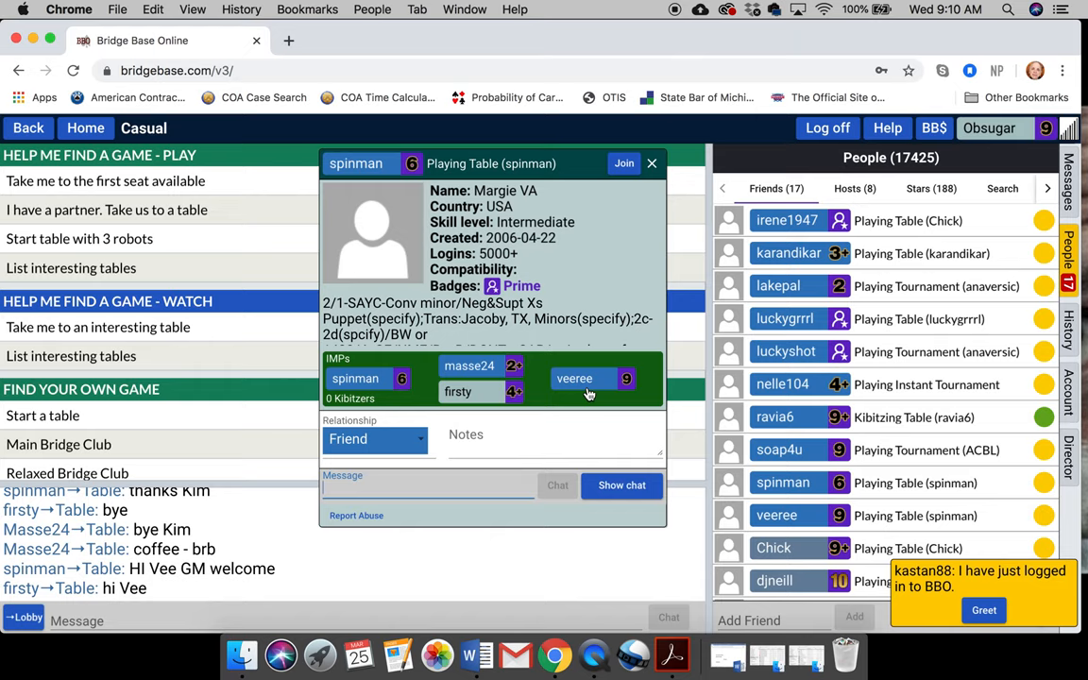
pyautogui.moveTo(623, 244)
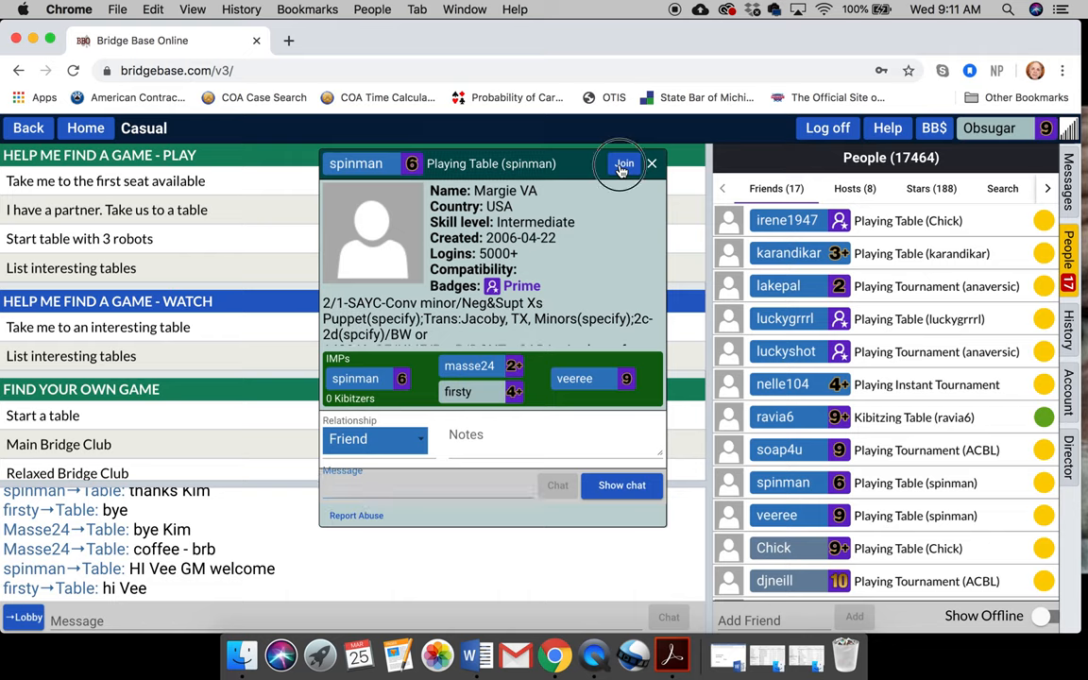
pyautogui.click(624, 162)
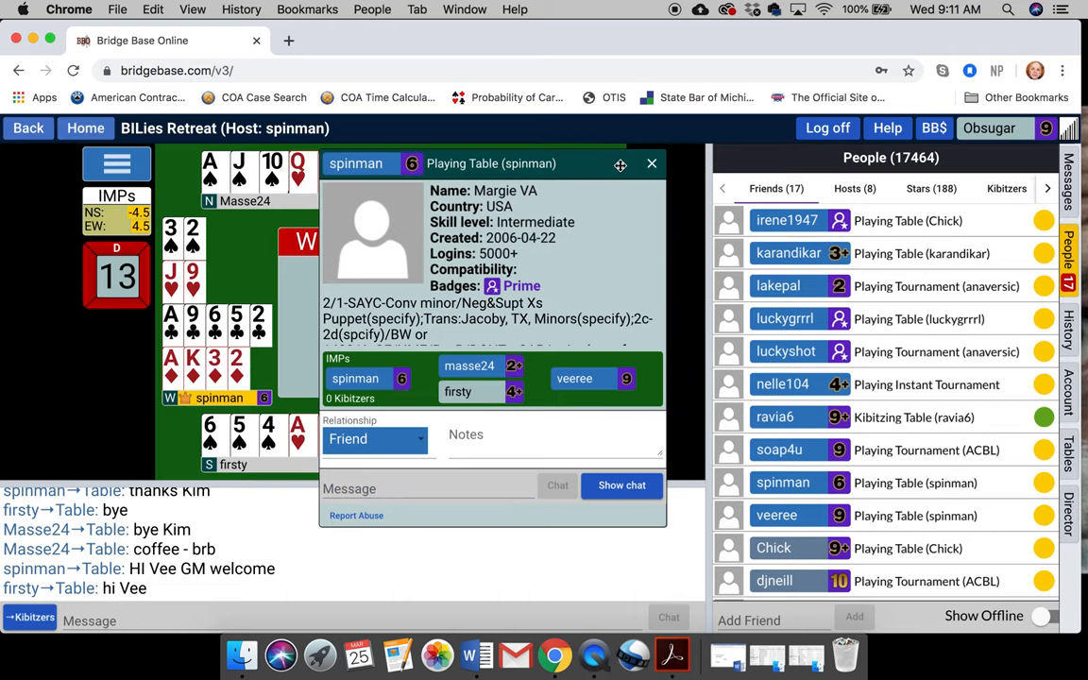